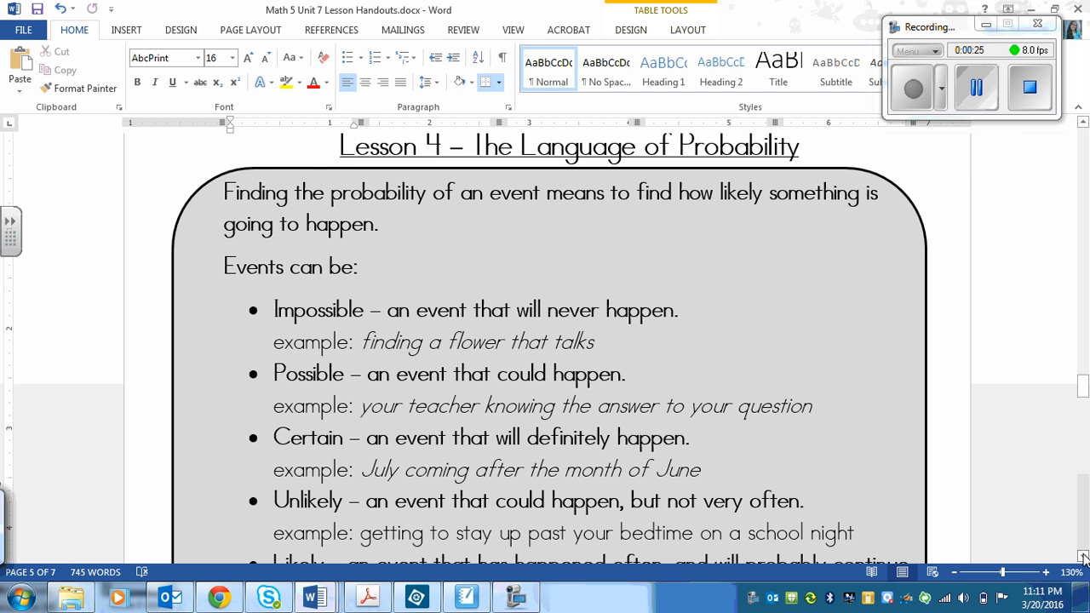
- Scroll the Lesson 4 handout down to the event-type examples
scroll(down, 3)
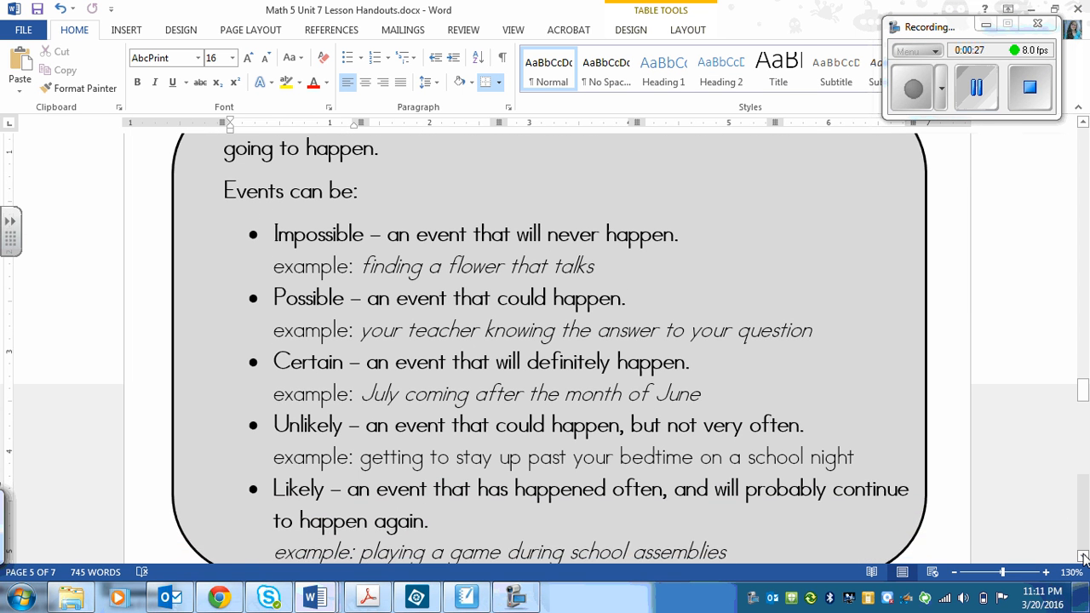
scroll(down, 3)
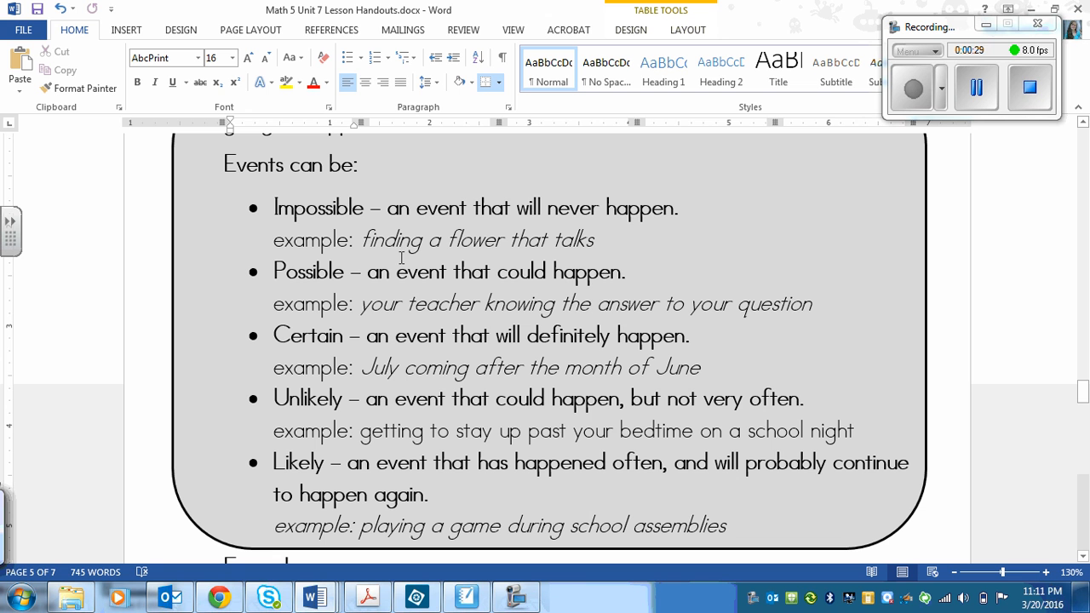
mouse_move(293, 329)
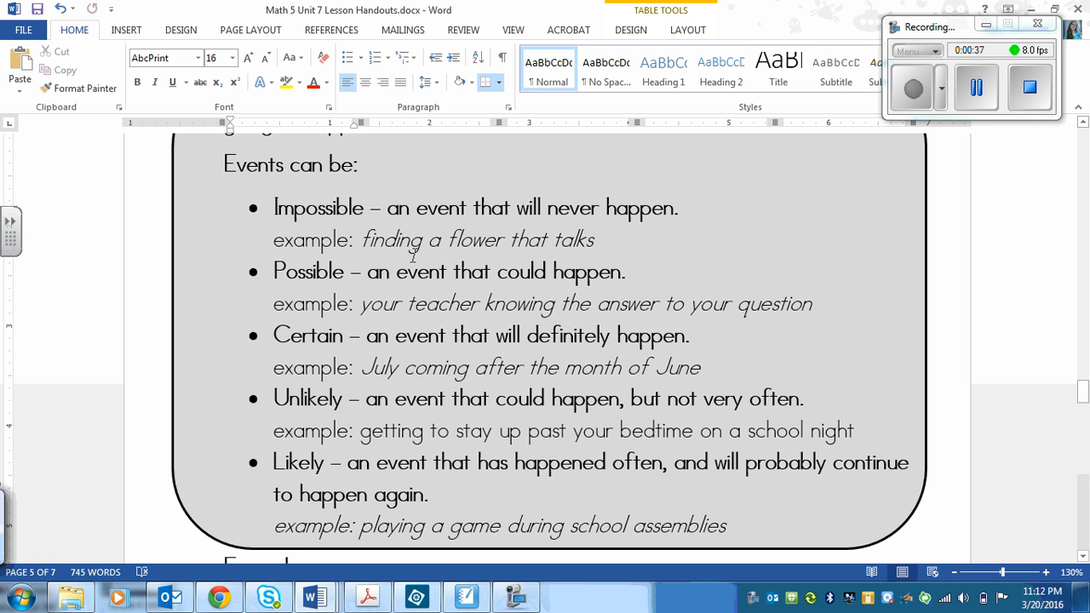
mouse_move(580, 242)
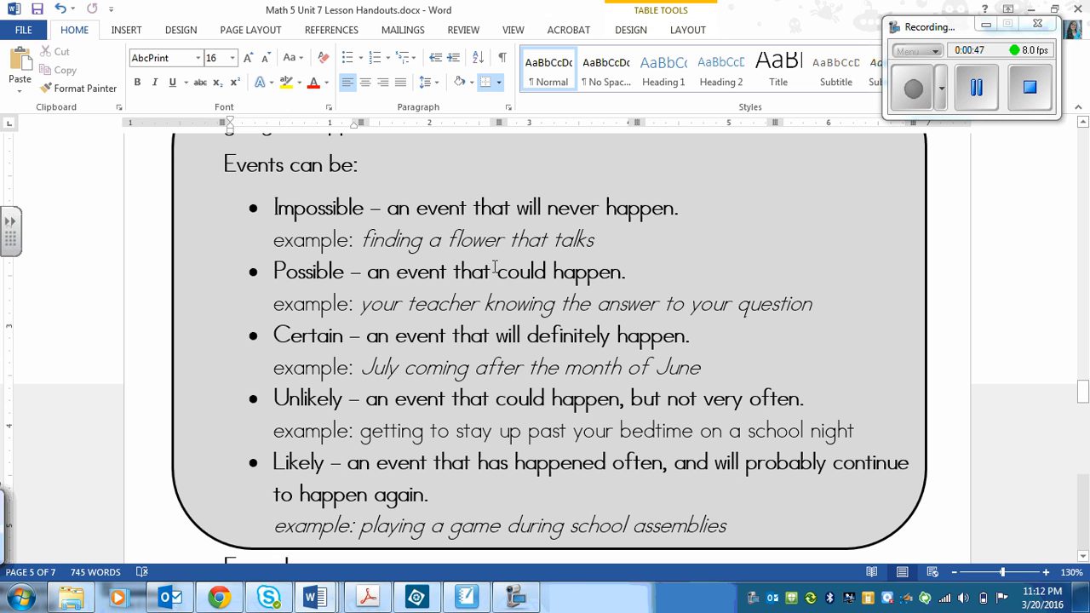
mouse_move(405, 318)
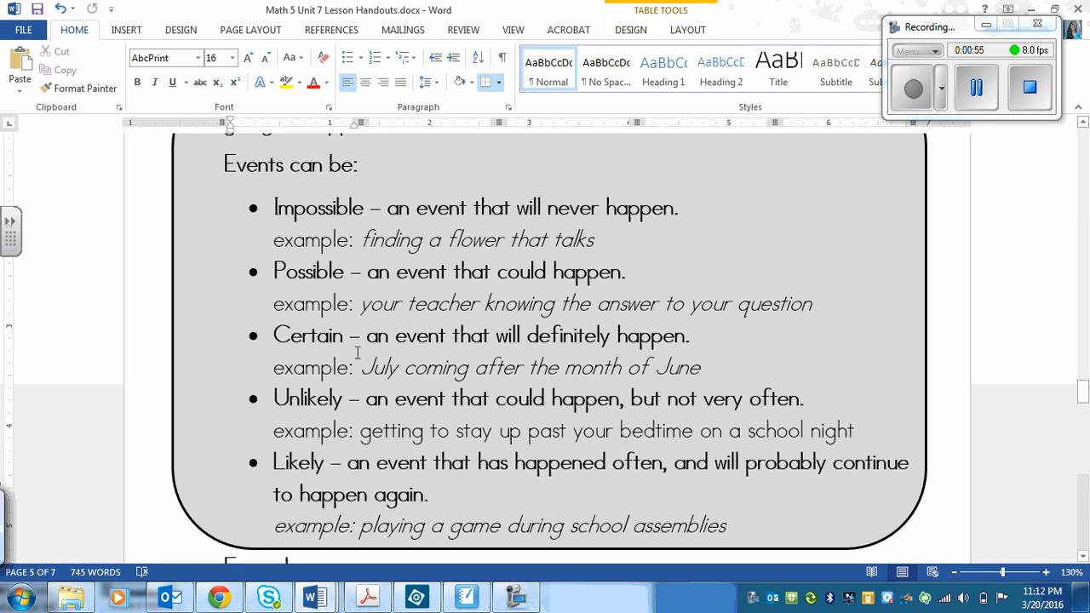
mouse_move(650, 337)
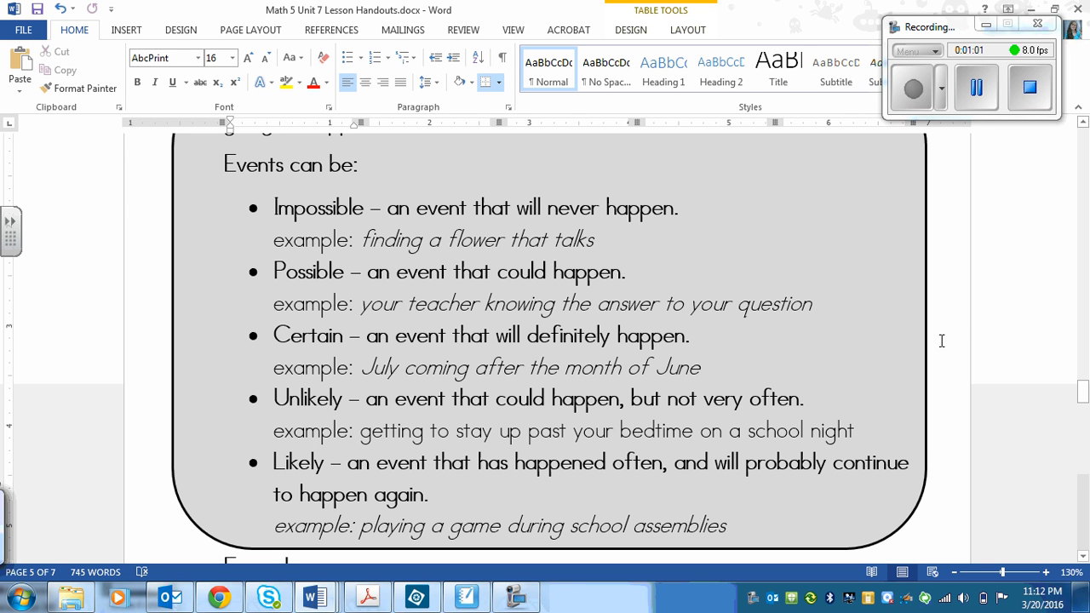
mouse_move(468, 419)
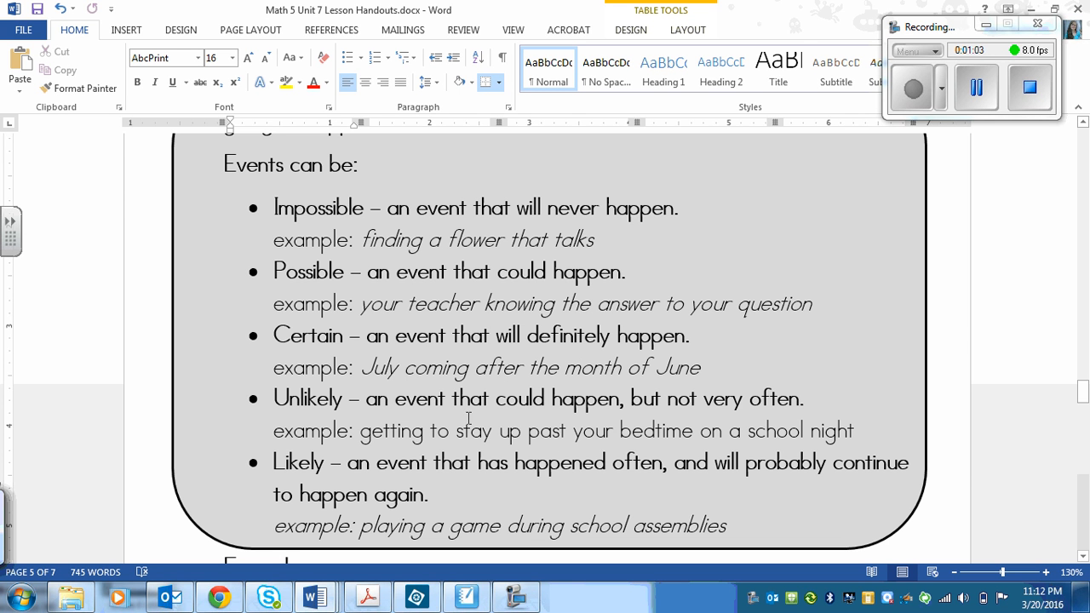
mouse_move(610, 414)
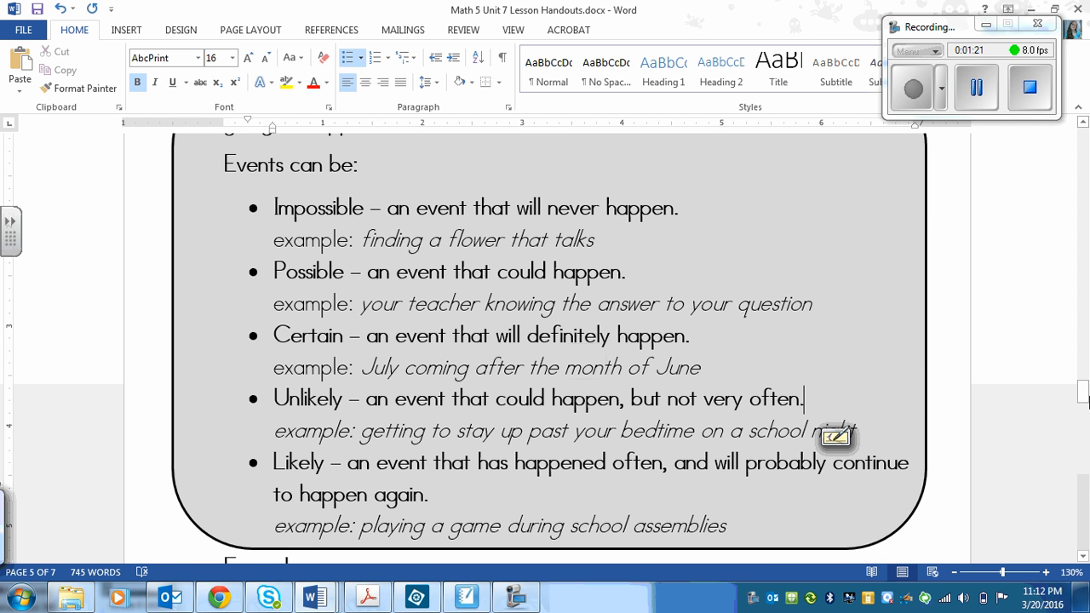
- Italicize the bedtime example and scroll down to the blank five-heading events table
scroll(down, 3)
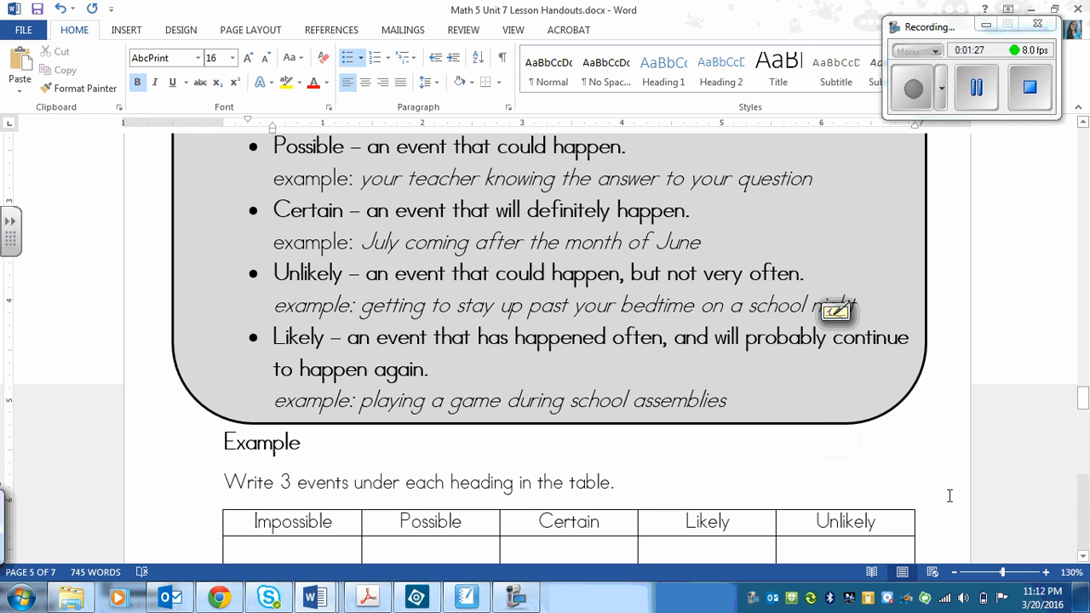
click(801, 273)
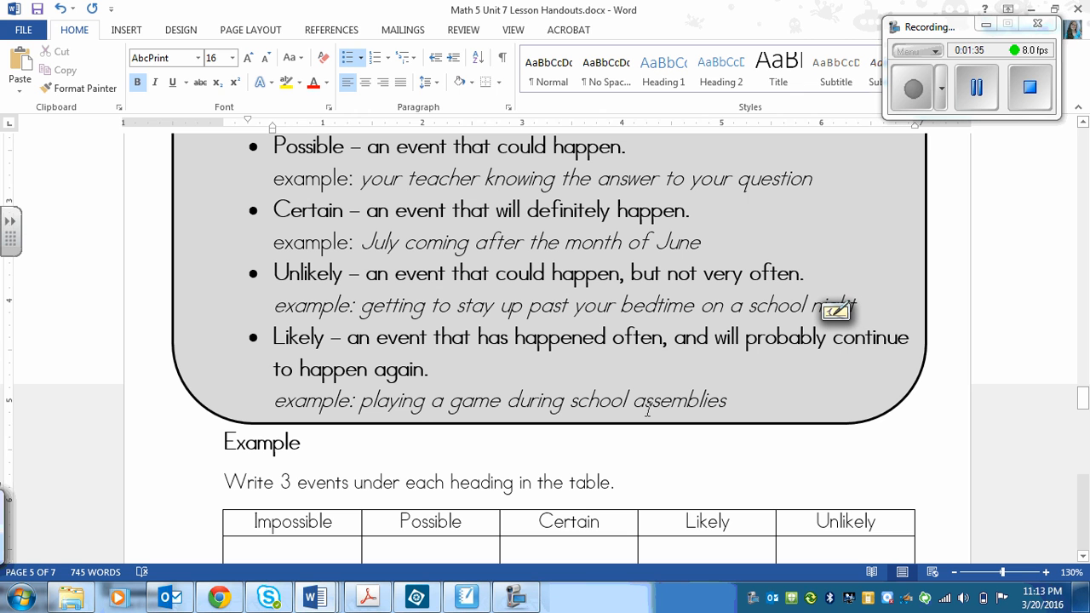
click(800, 273)
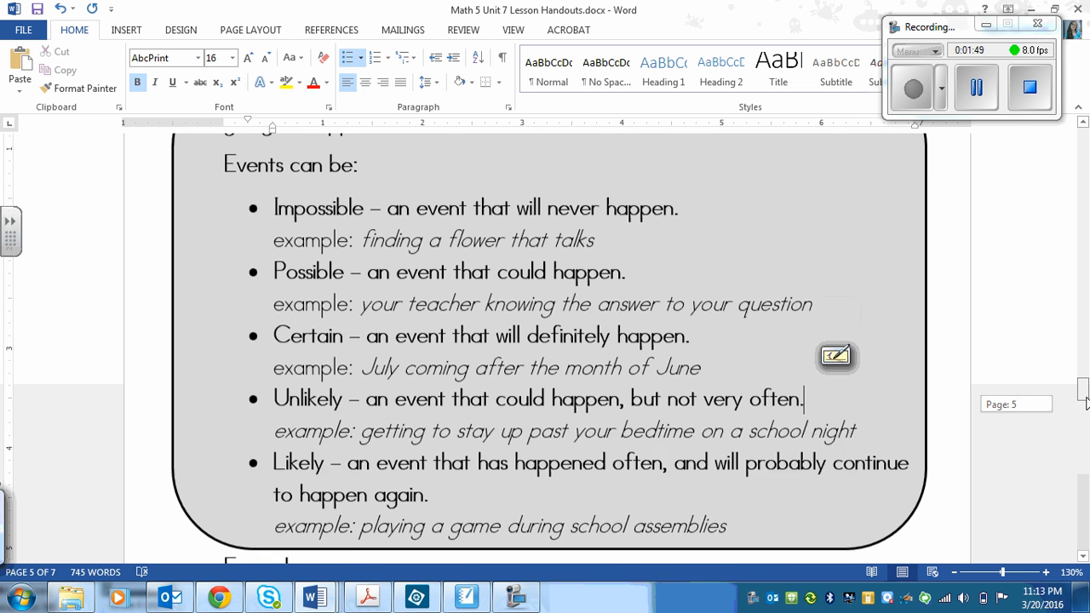
scroll(down, 3)
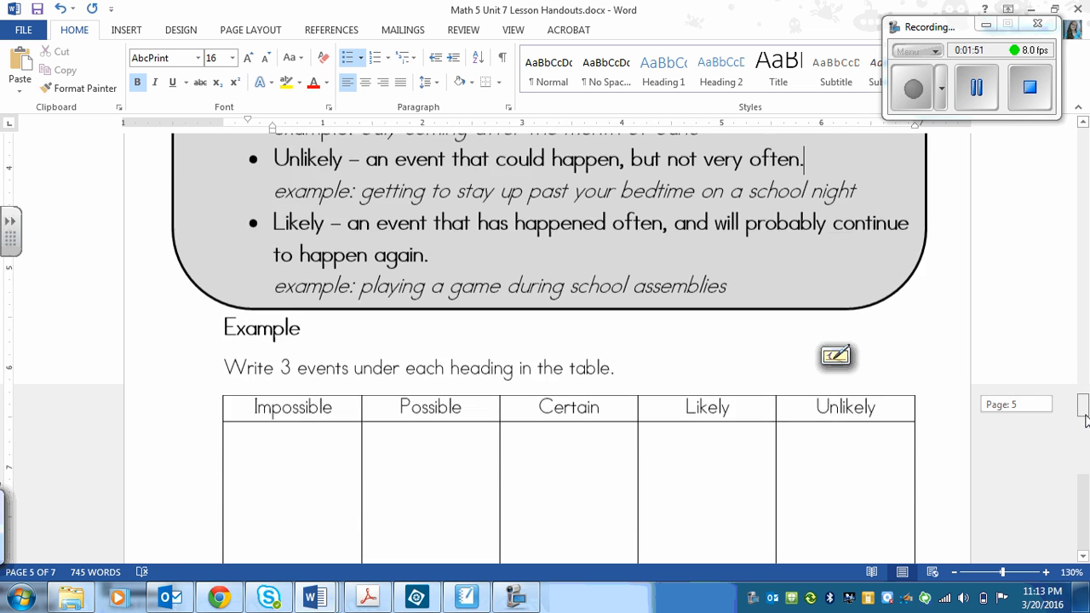
scroll(down, 3)
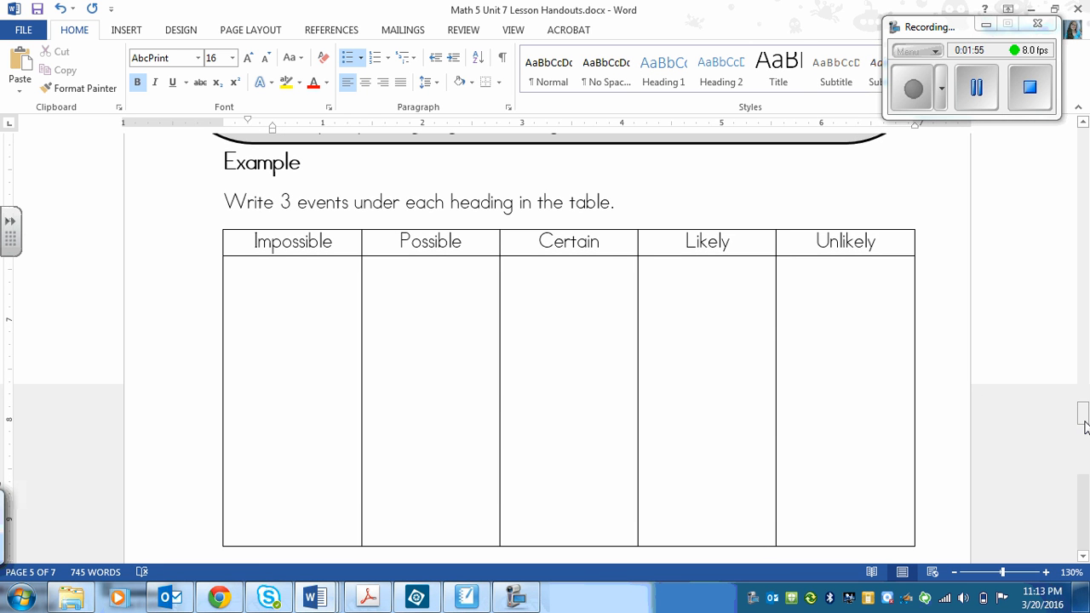
mouse_move(589, 197)
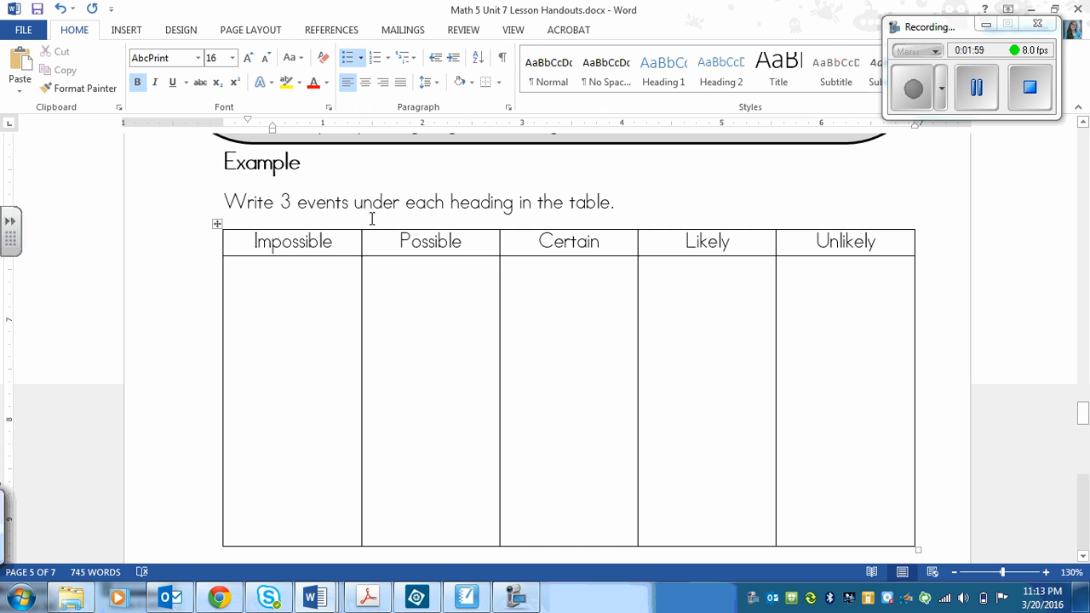
mouse_move(498, 263)
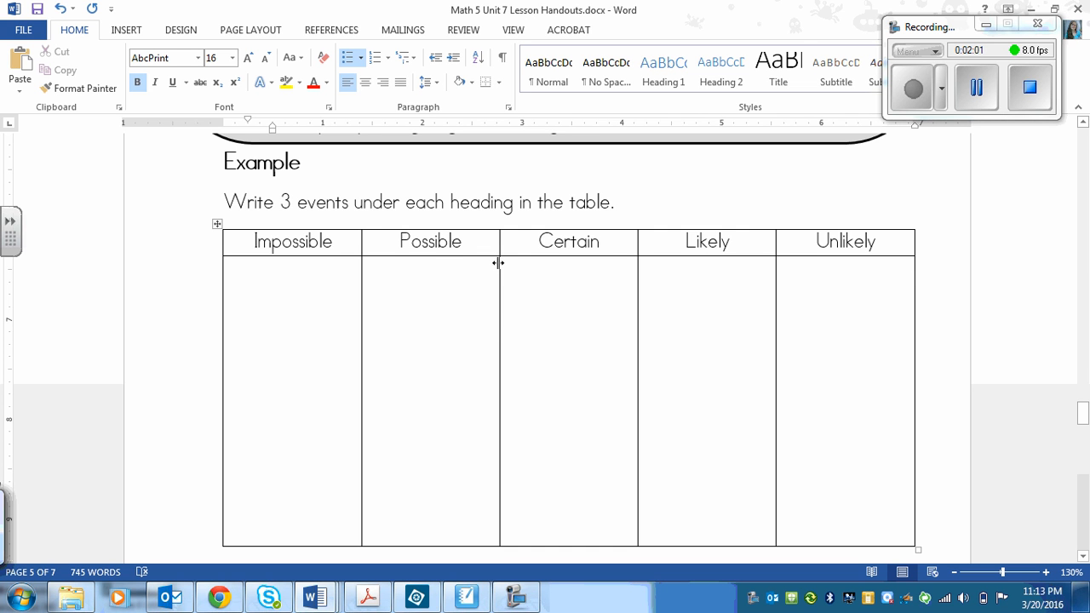
mouse_move(913, 303)
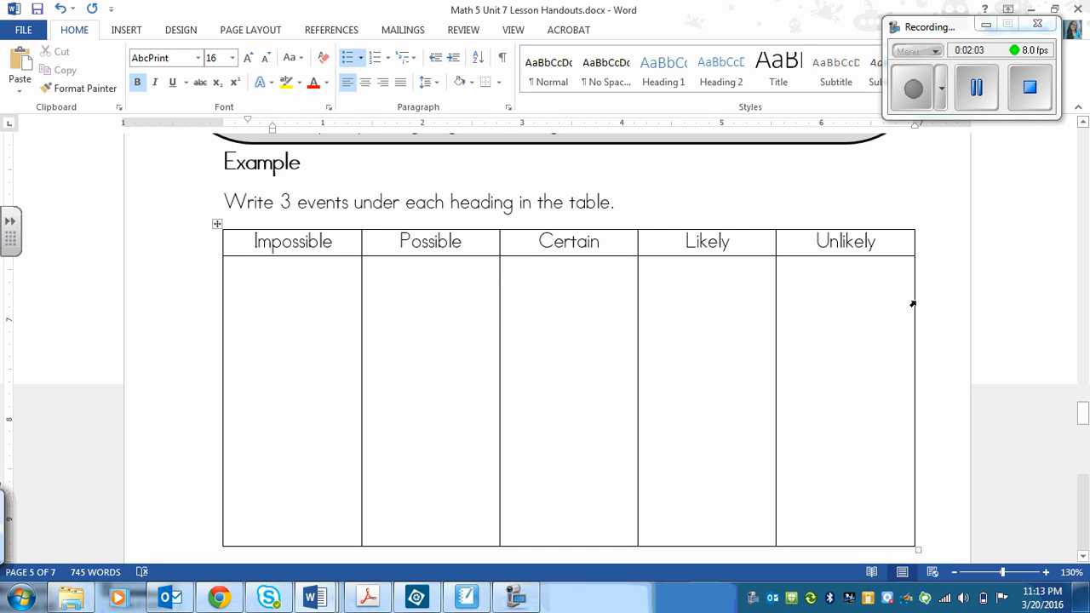
mouse_move(702, 252)
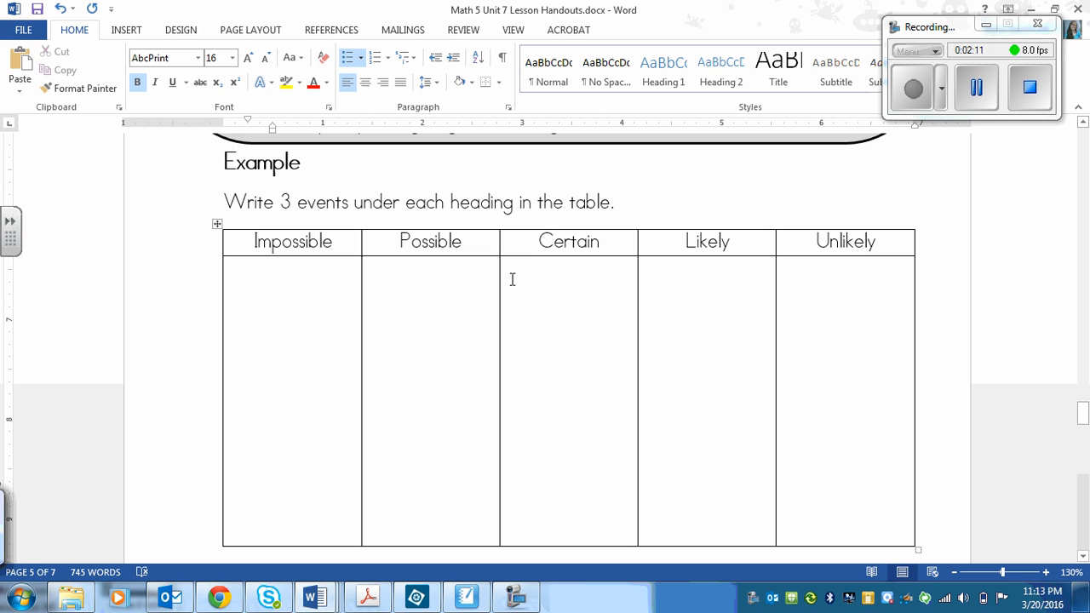
mouse_move(685, 334)
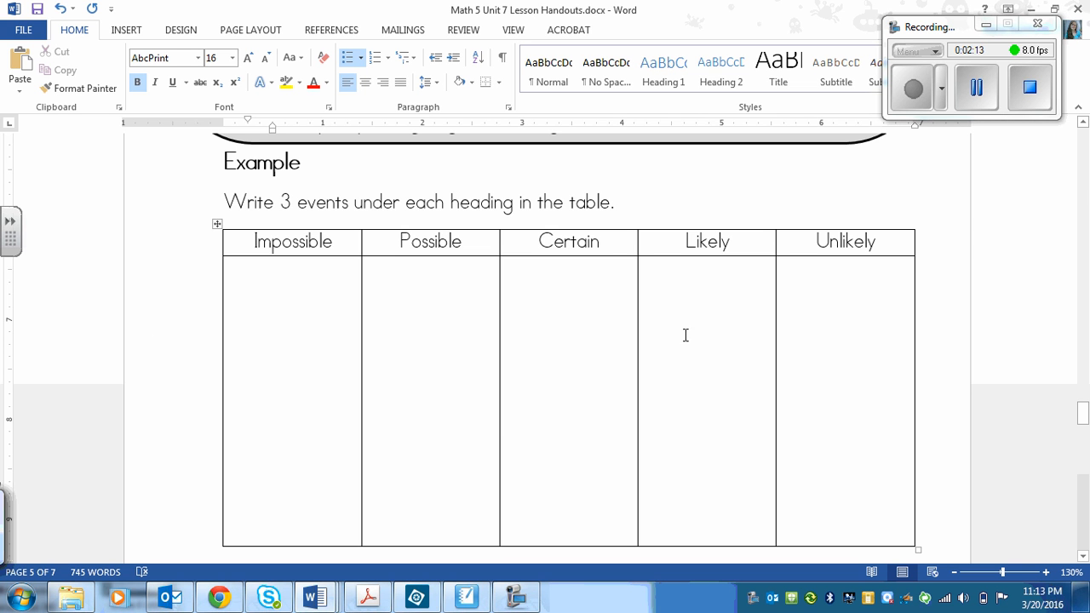
mouse_move(974, 188)
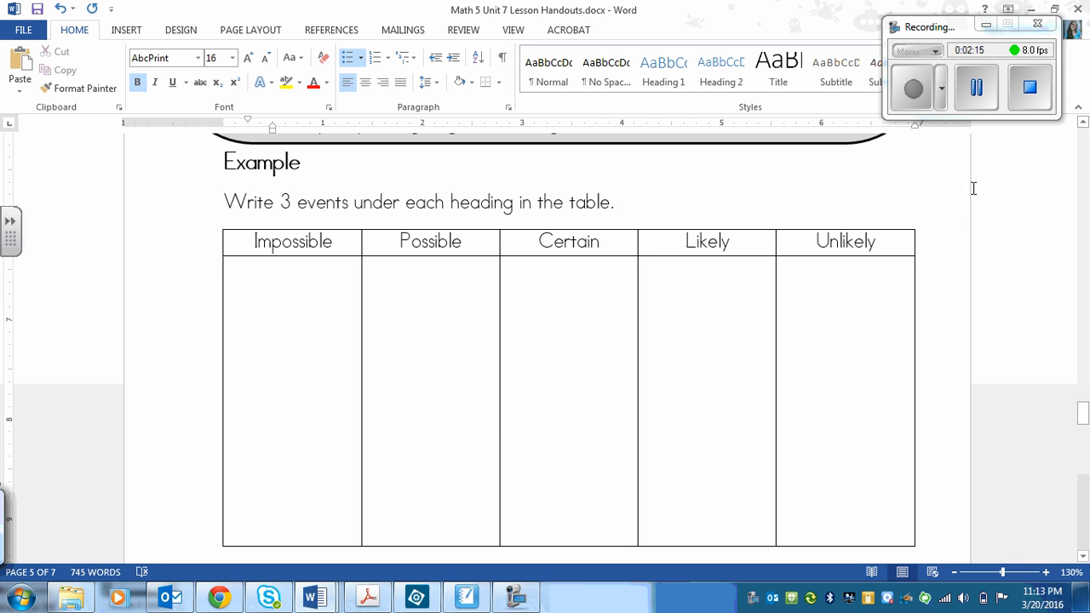
mouse_move(978, 181)
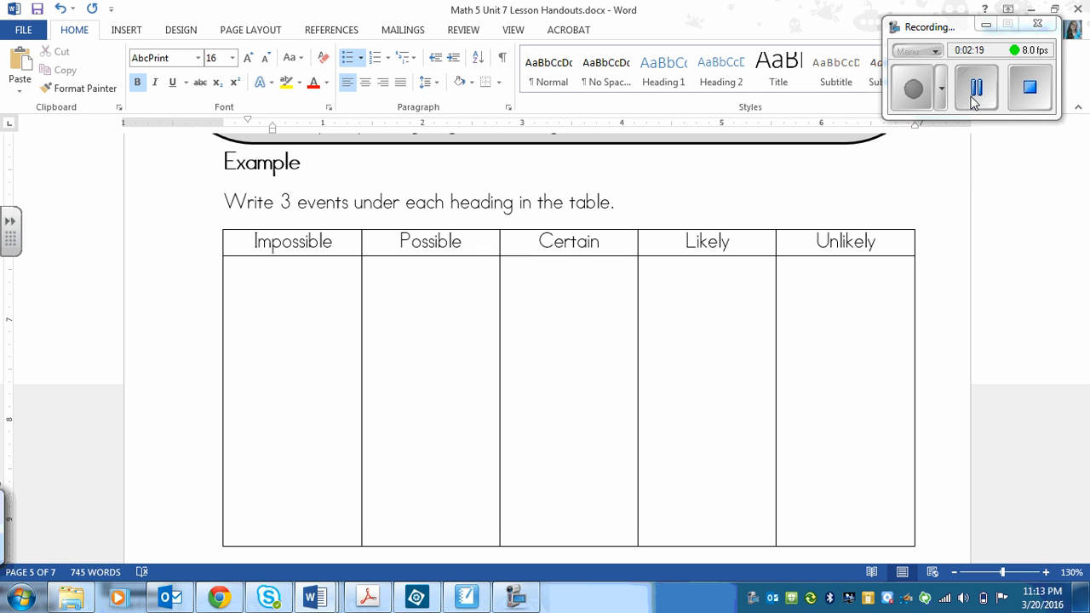
- Enter events under Impossible and Possible, including 'A student bringing show and tell tomorrow'
click(401, 372)
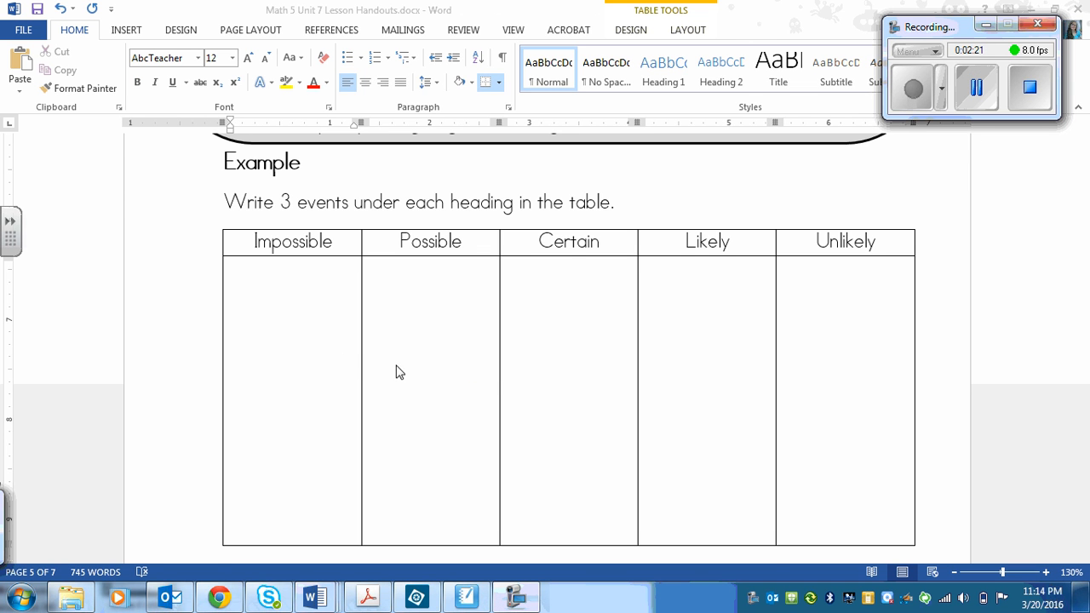
click(293, 290)
text(Pigs growing wings and flying)
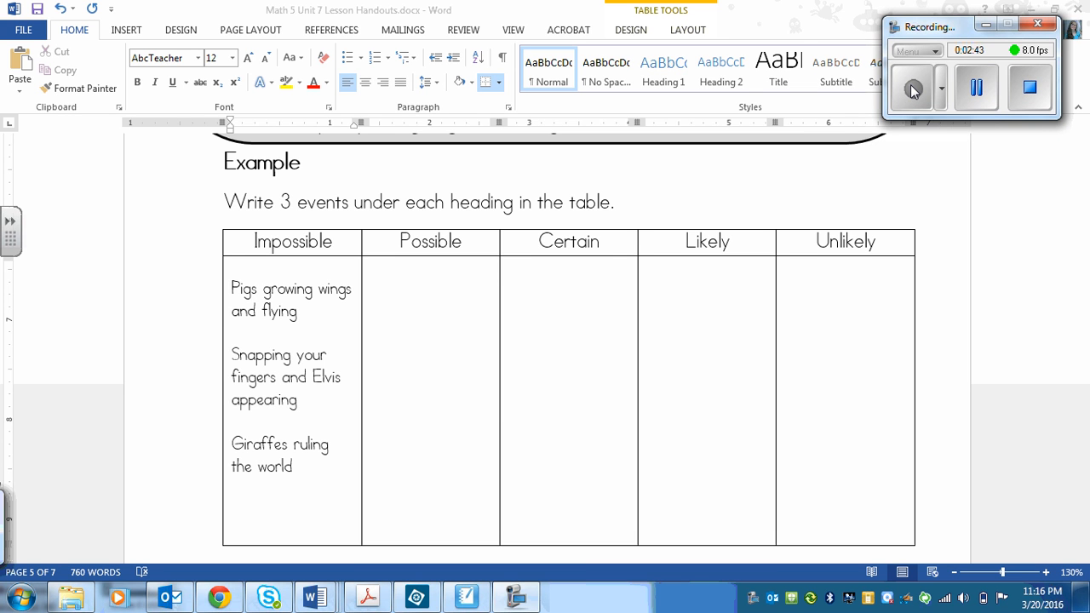
text(A student bringing show and tell tomorrow)
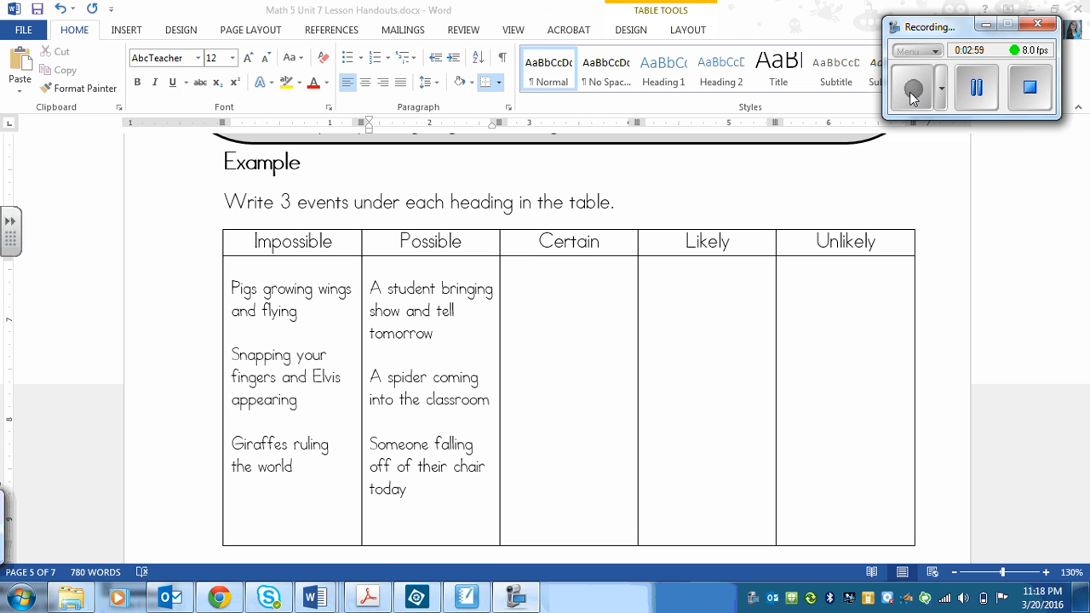
- Enter three example events each under Certain, Likely and Unlikely
click(977, 89)
text(Seeing a moose on the highway)
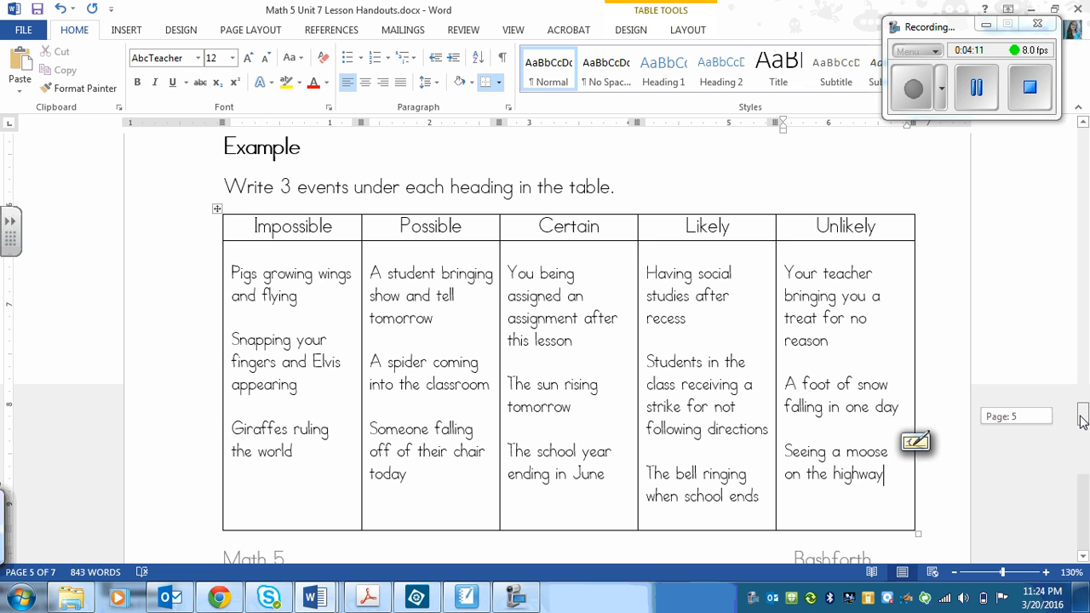
- Scroll down to the Practice question on Luis's coins, parts a through d
scroll(down, 3)
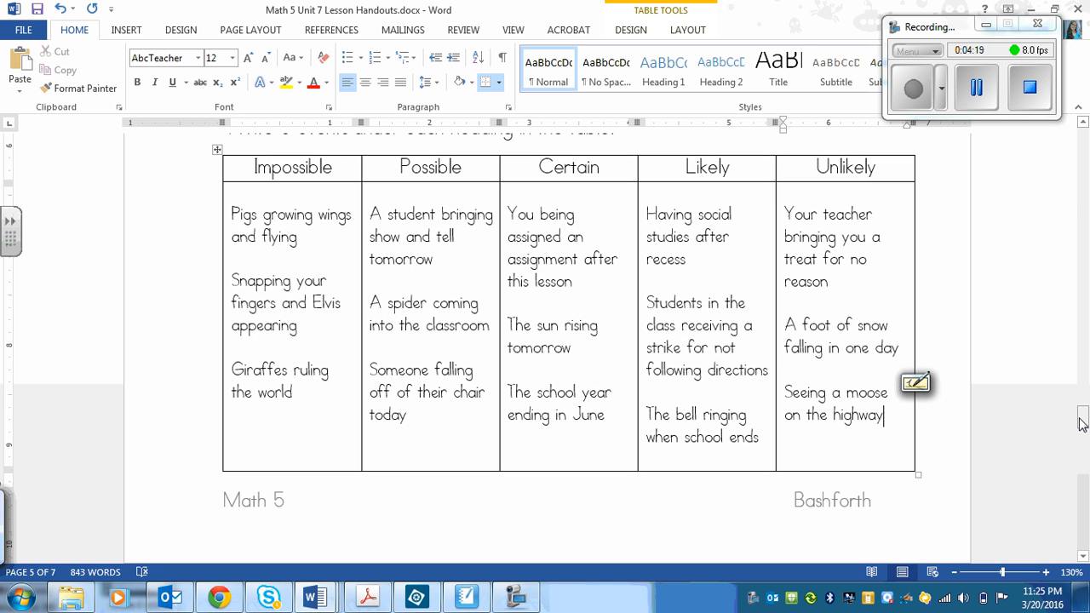
scroll(down, 3)
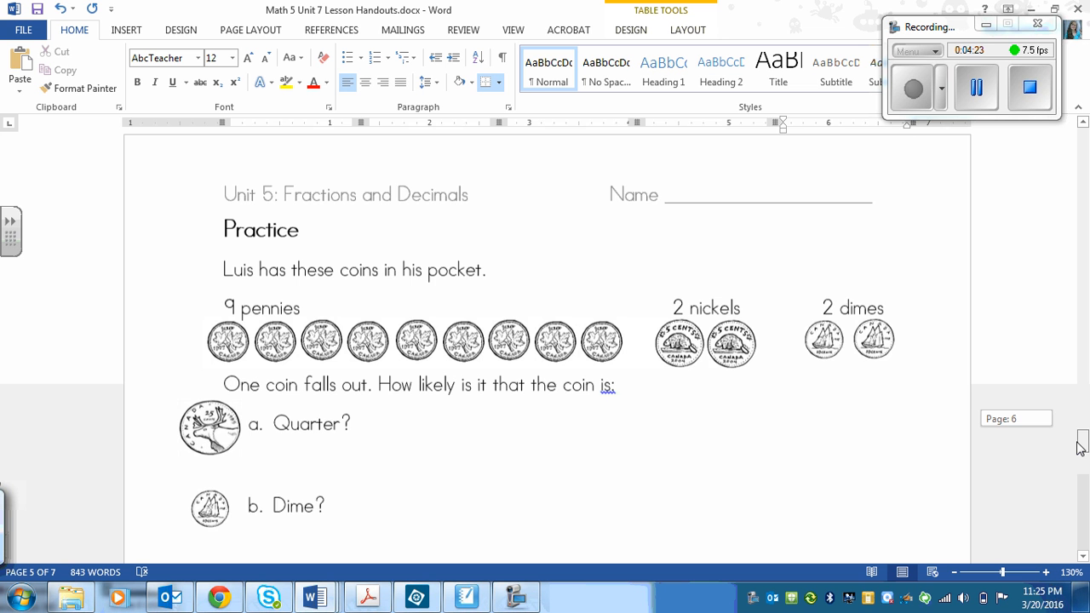
scroll(down, 3)
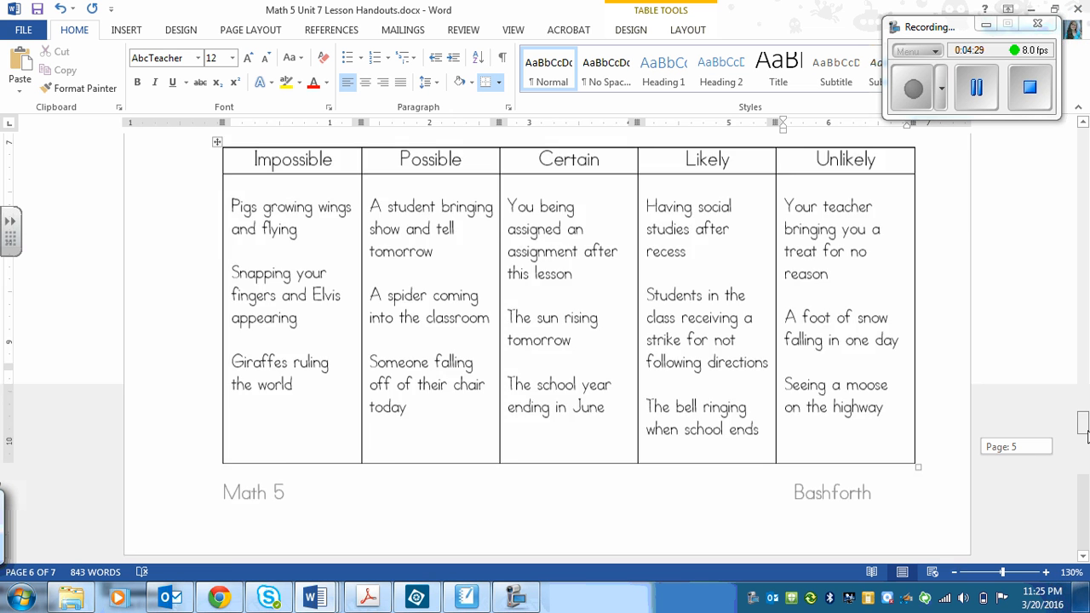
scroll(down, 3)
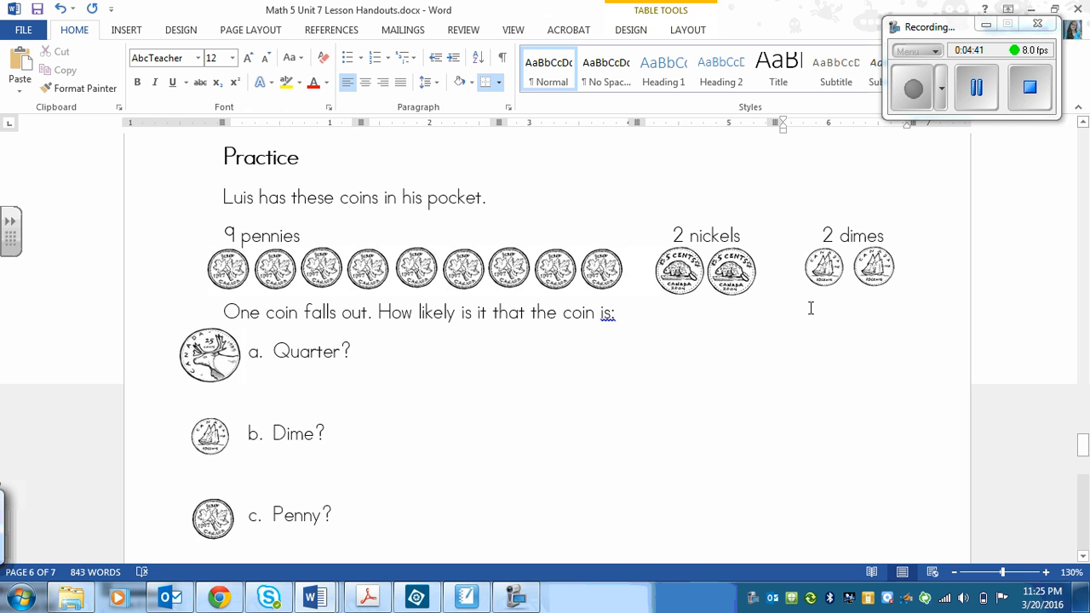
mouse_move(188, 320)
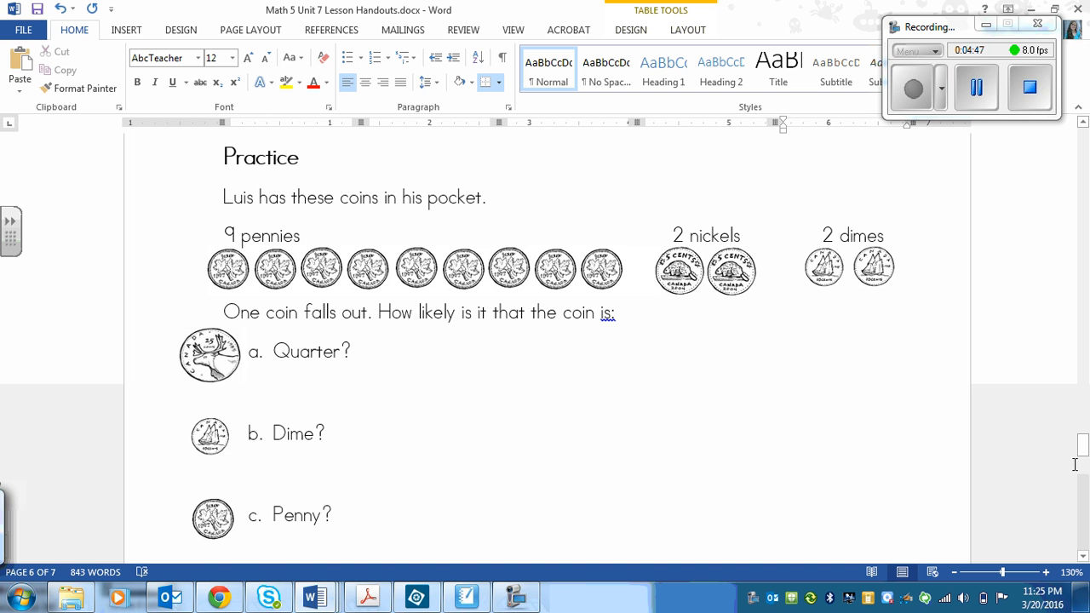
scroll(down, 3)
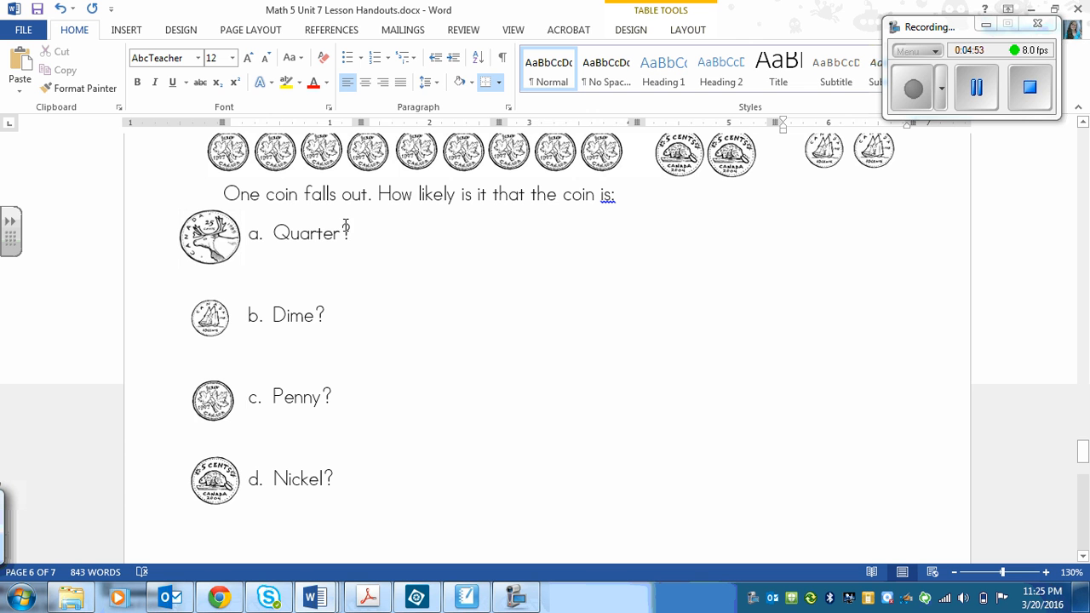
mouse_move(800, 490)
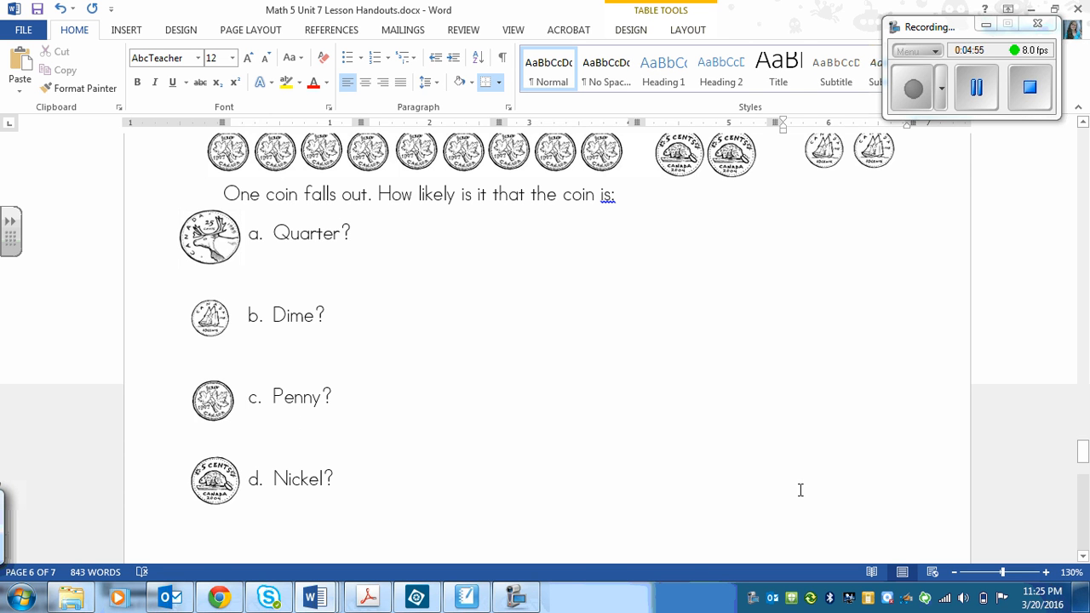
scroll(down, 3)
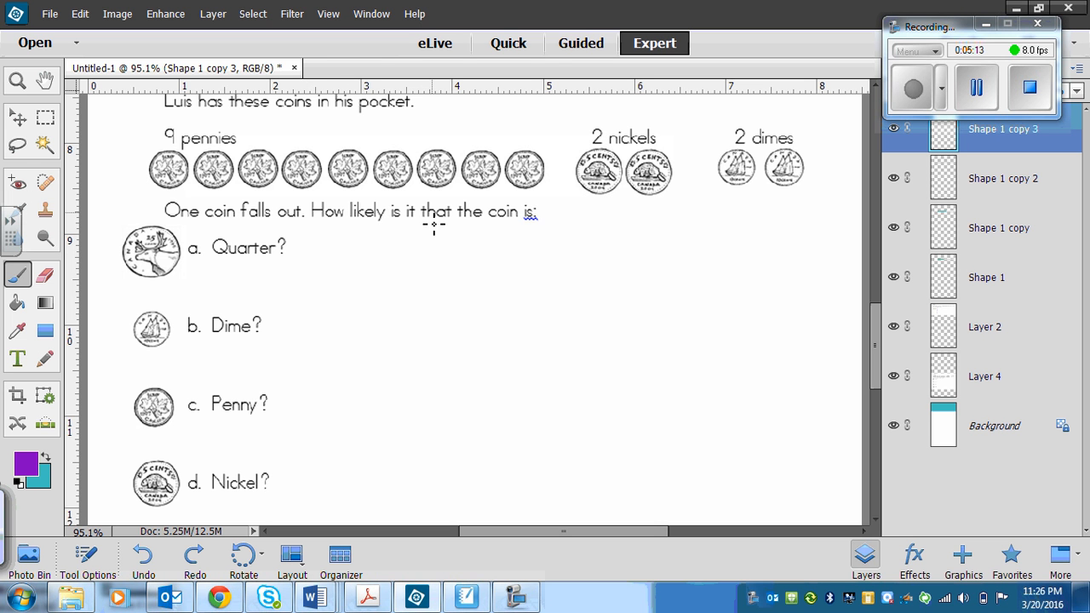
mouse_move(334, 270)
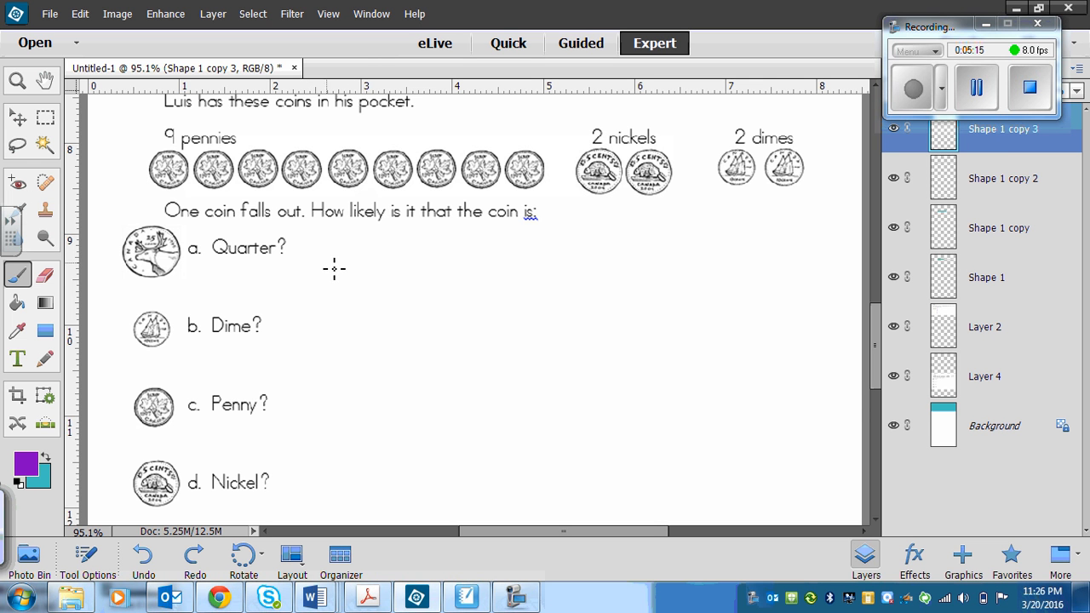
- Handwrite 'impossible' in purple beside Quarter
drag(327, 253, 330, 269)
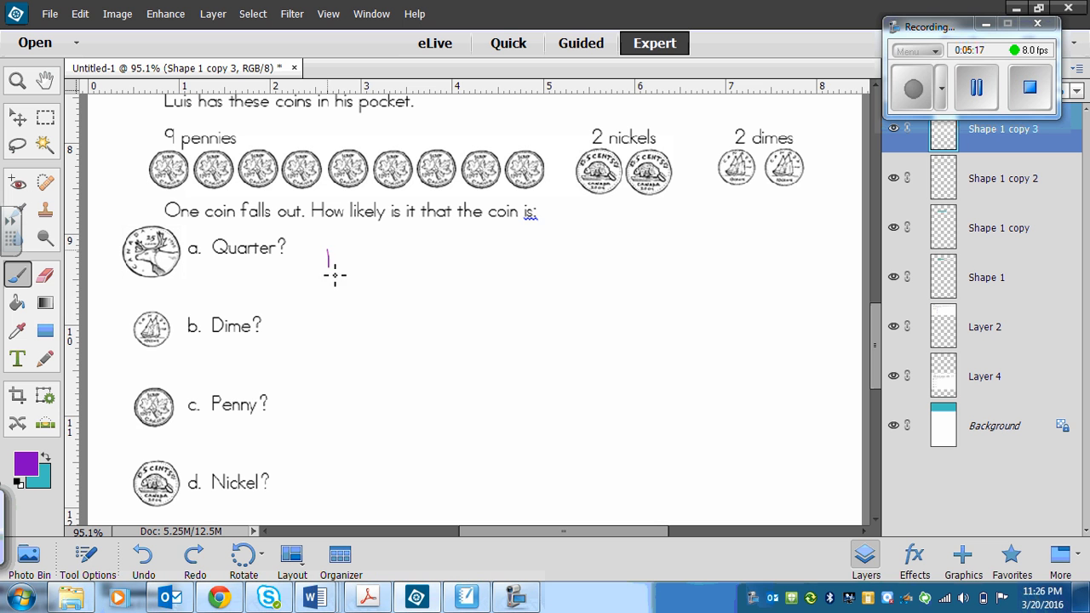
drag(332, 259, 362, 269)
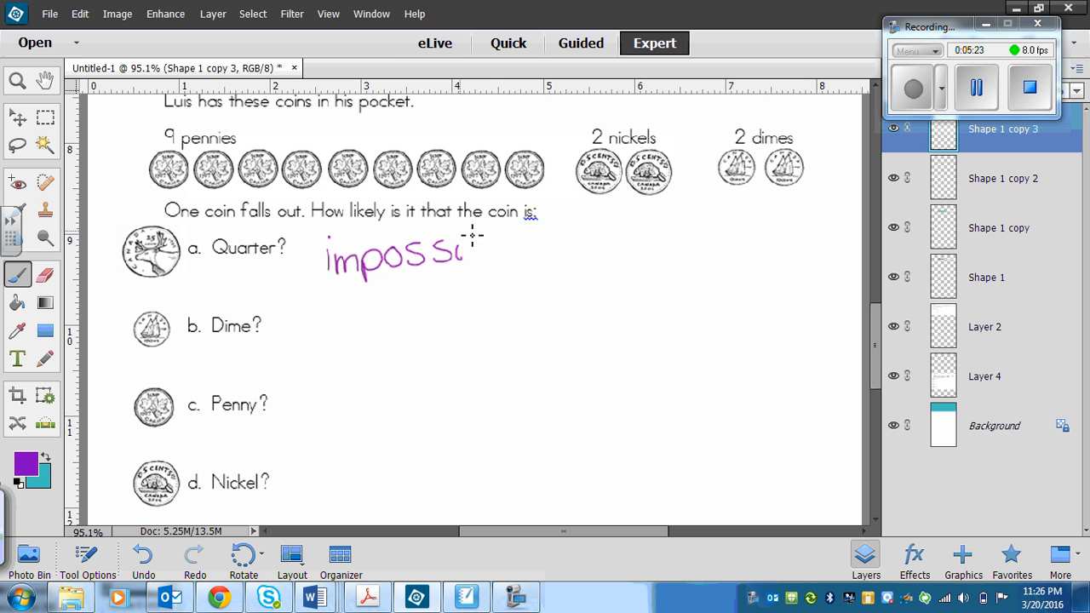
drag(463, 252, 524, 256)
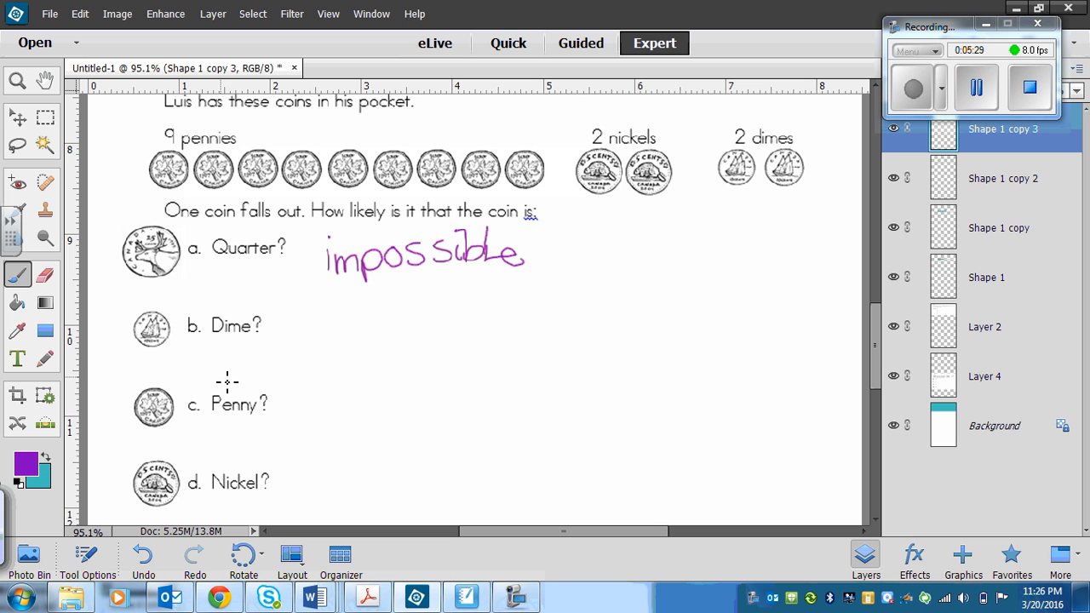
mouse_move(329, 276)
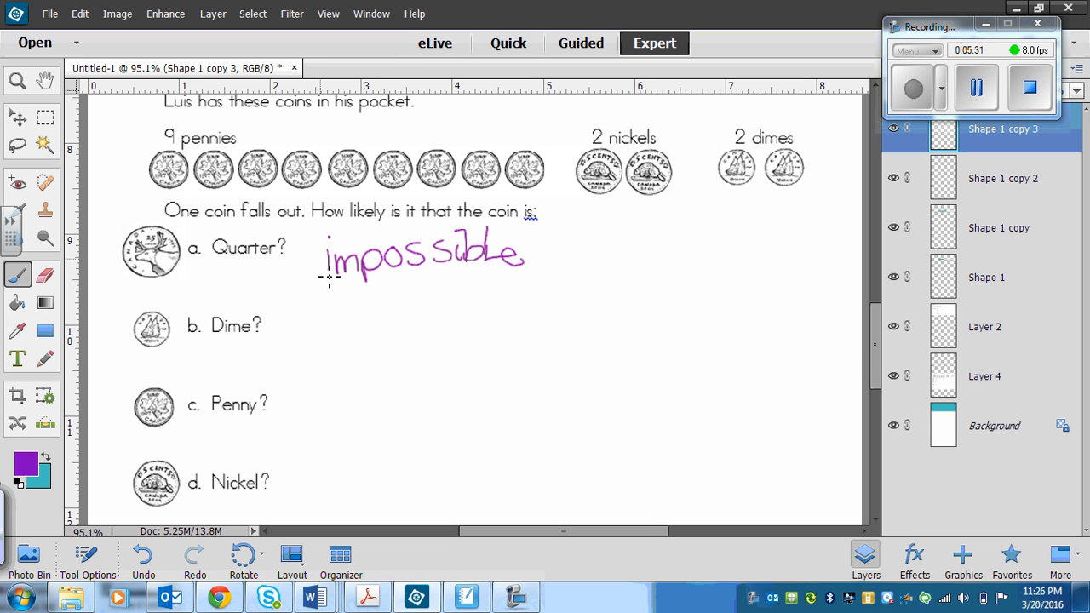
mouse_move(266, 362)
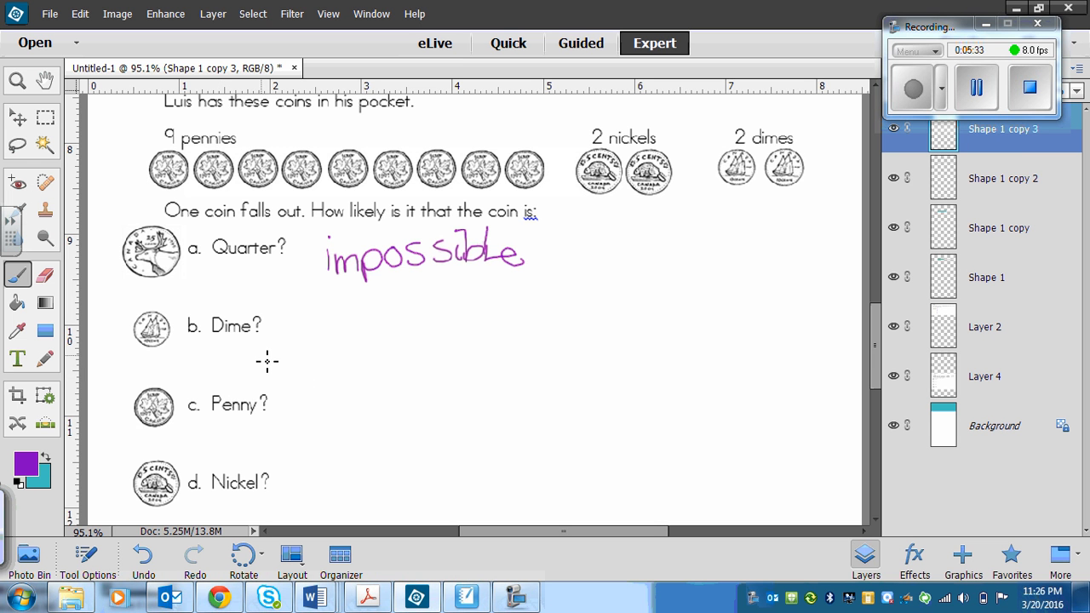
mouse_move(756, 215)
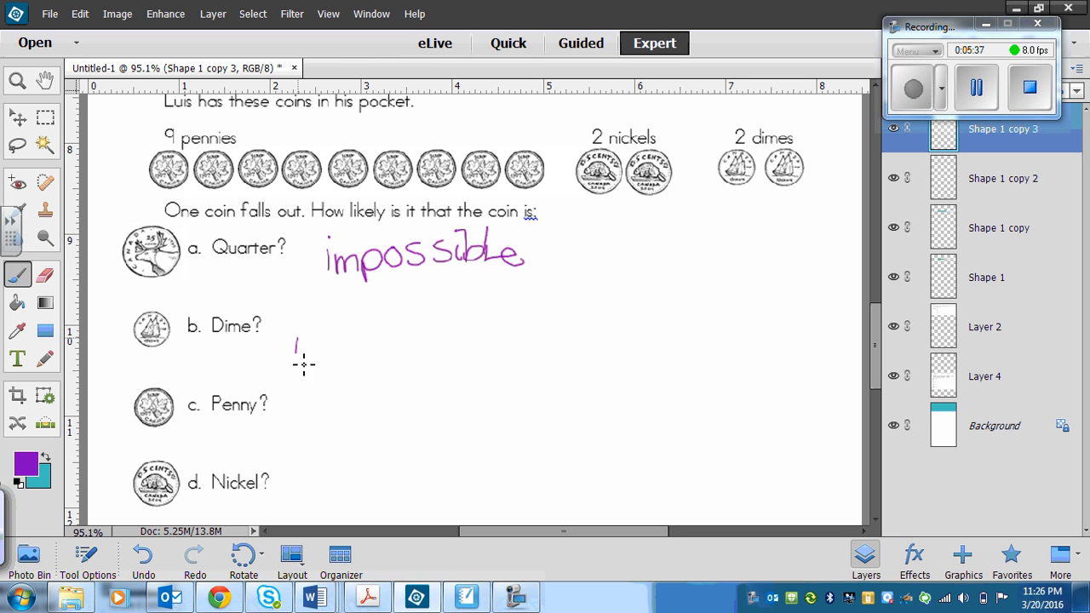
- Handwrite 'unlikely' in purple beside Dime
drag(296, 352, 341, 344)
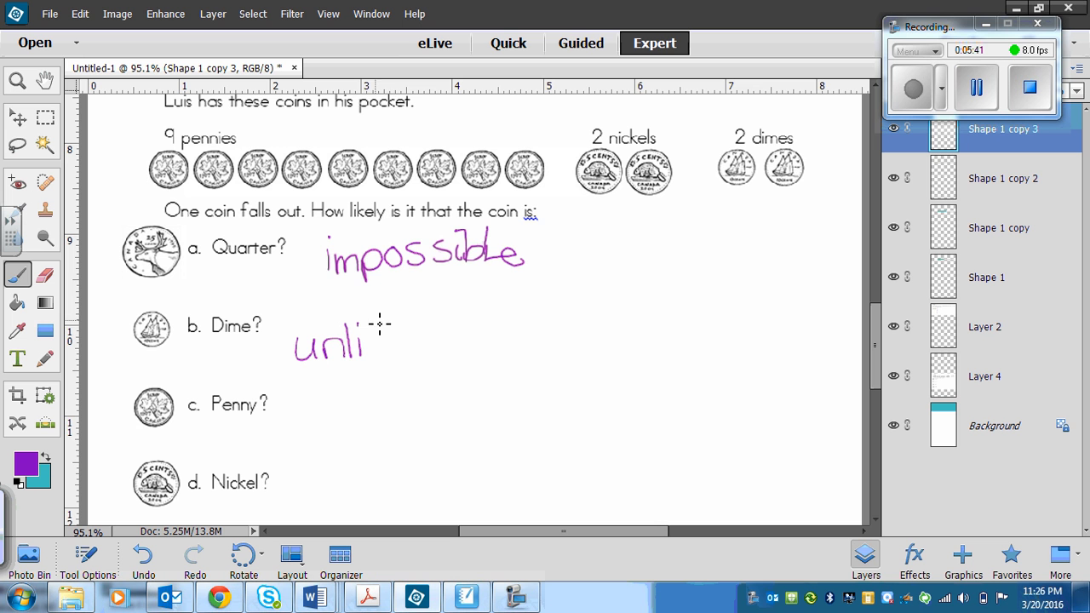
drag(367, 340, 409, 349)
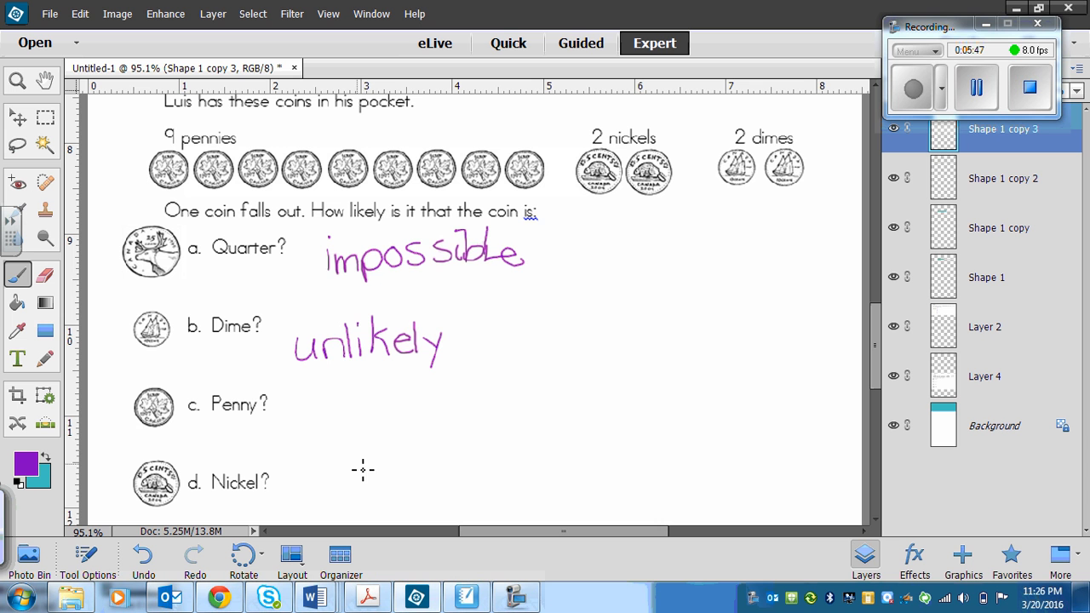
mouse_move(356, 443)
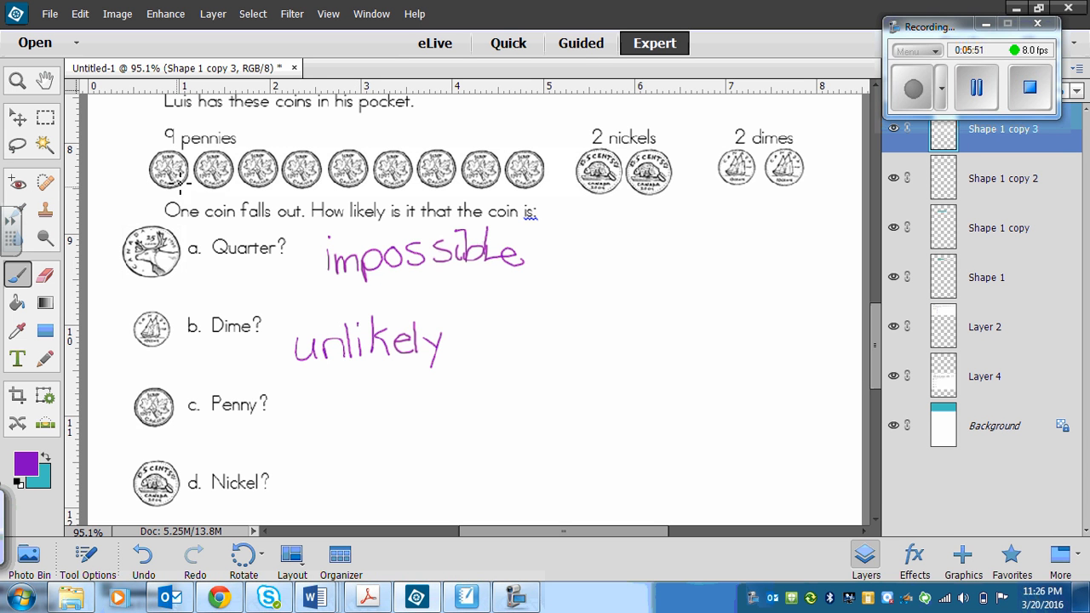
mouse_move(688, 230)
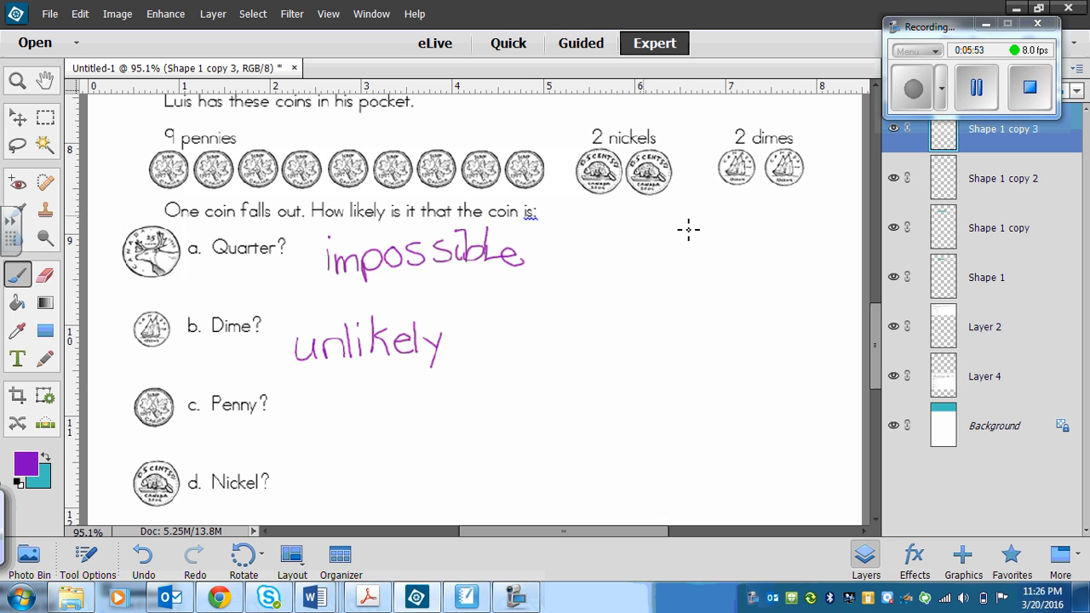
mouse_move(269, 134)
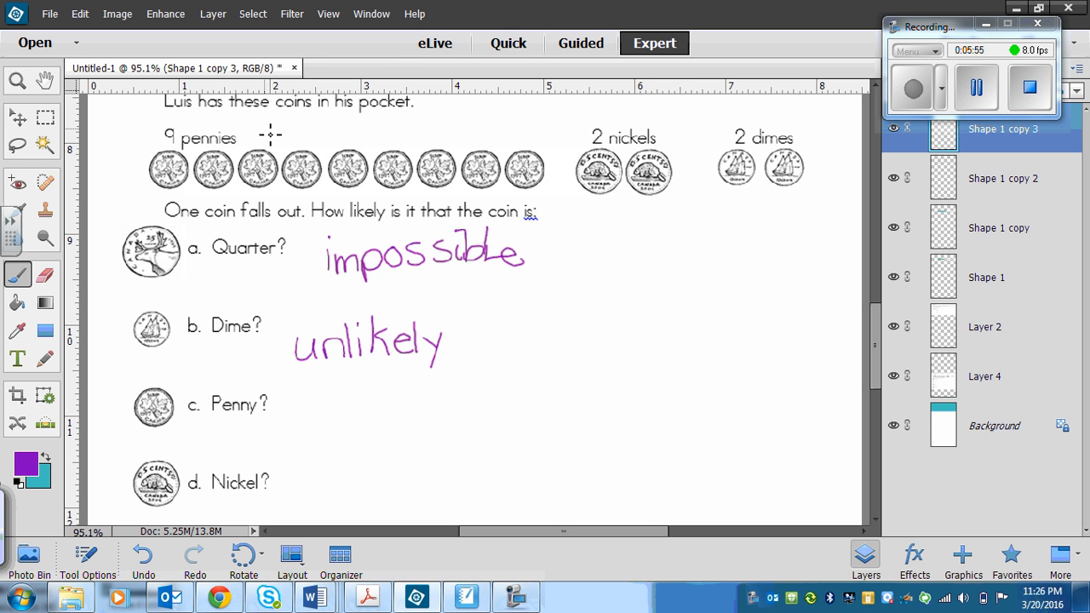
mouse_move(719, 245)
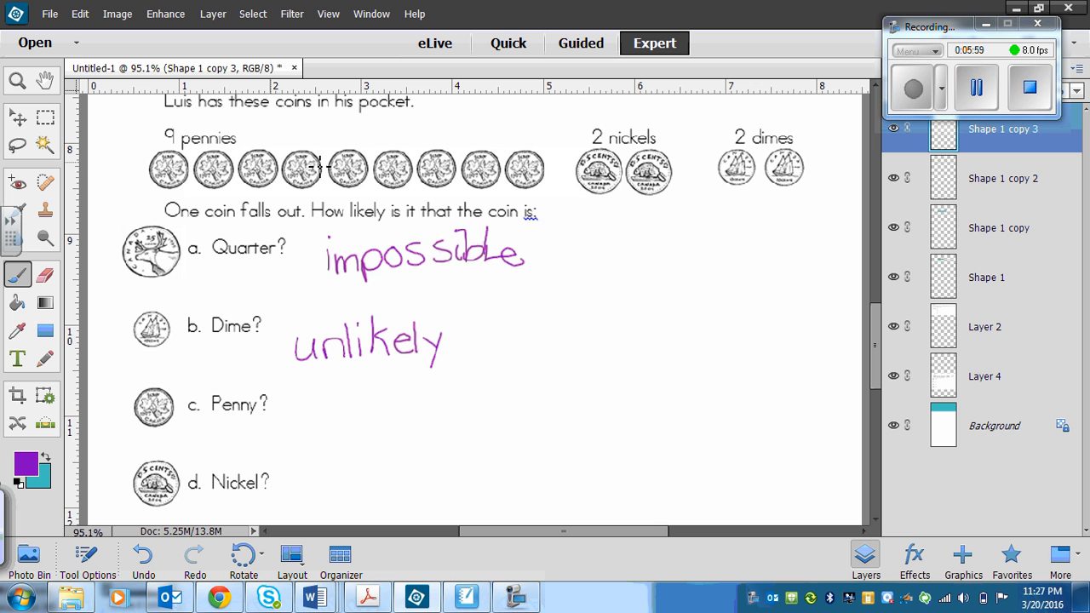
mouse_move(276, 414)
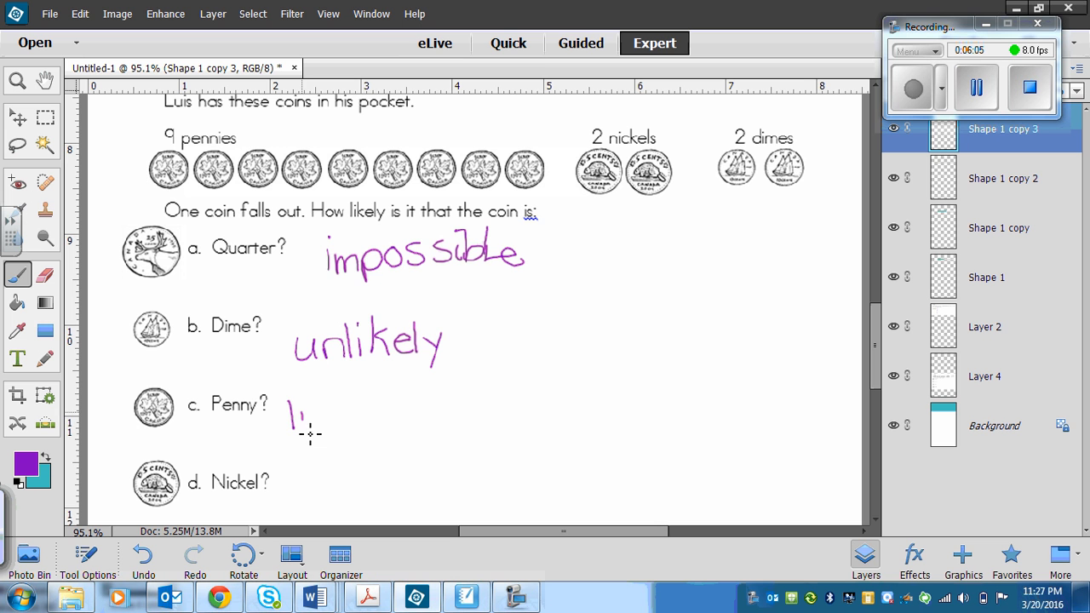
- Handwrite 'likely' in purple beside Penny
drag(293, 418, 341, 418)
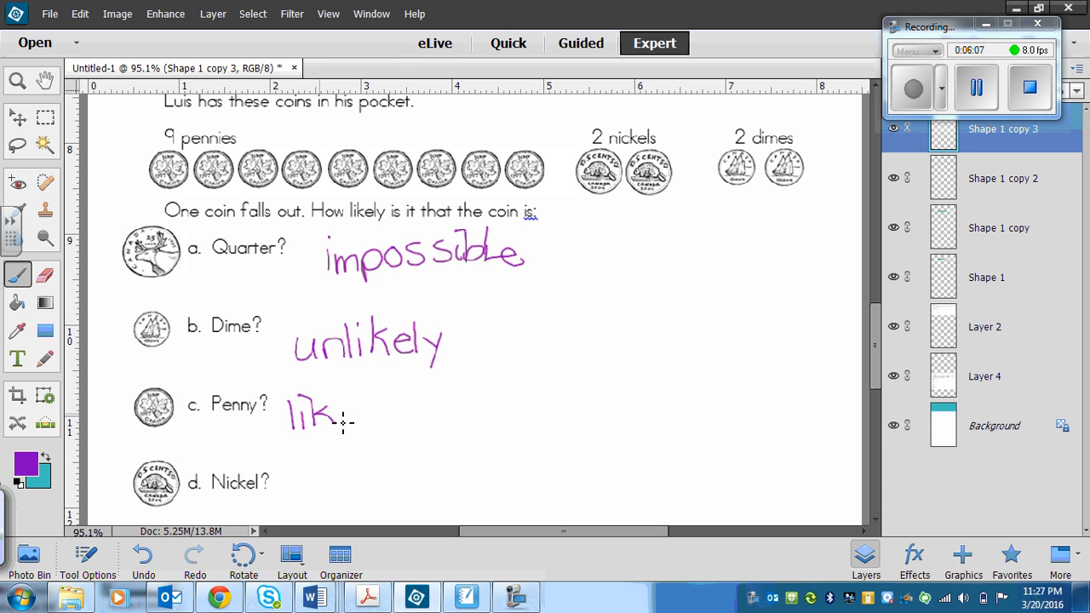
drag(341, 418, 374, 415)
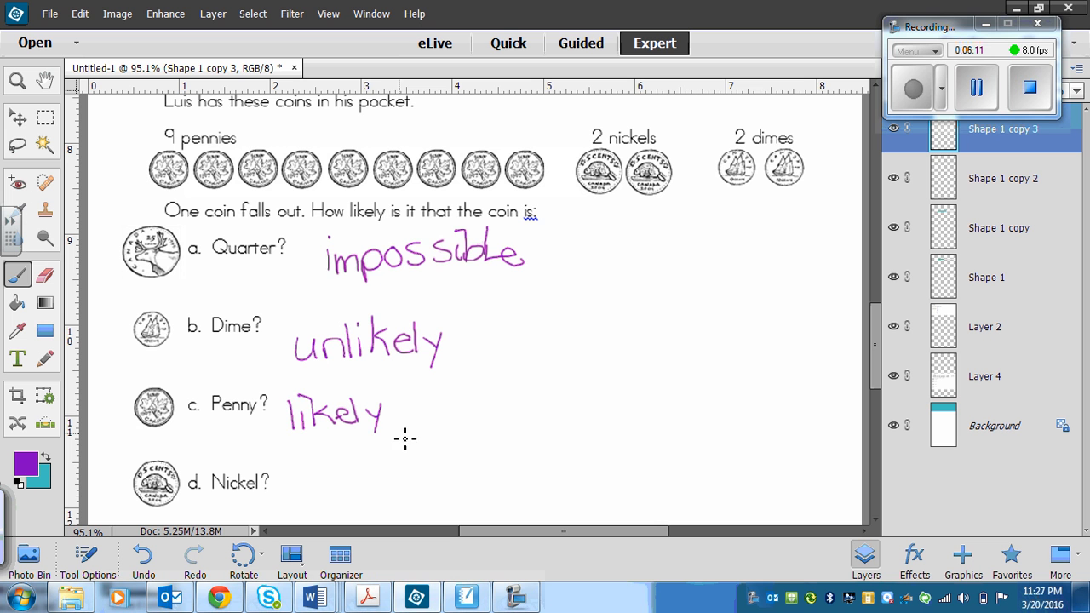
mouse_move(304, 402)
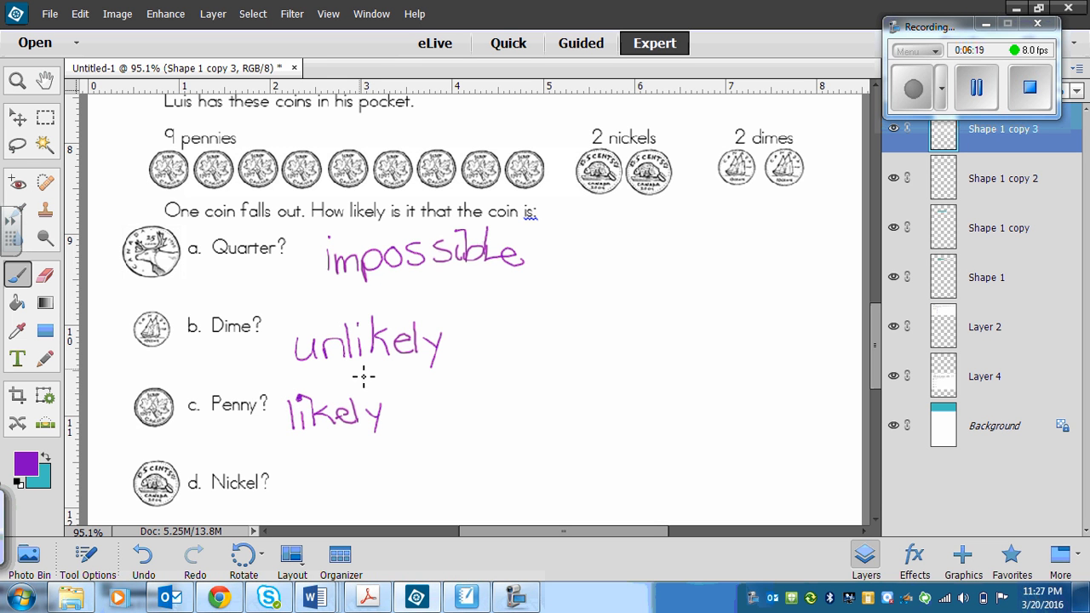
mouse_move(344, 442)
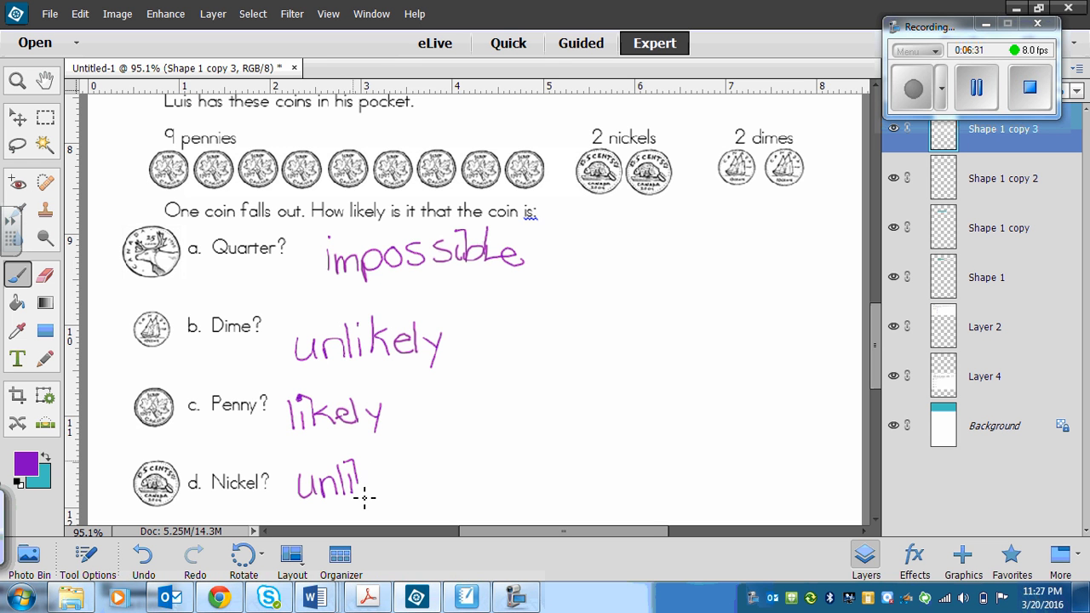
- Finish handwriting 'unlikely' beside Nickel
drag(358, 481, 426, 480)
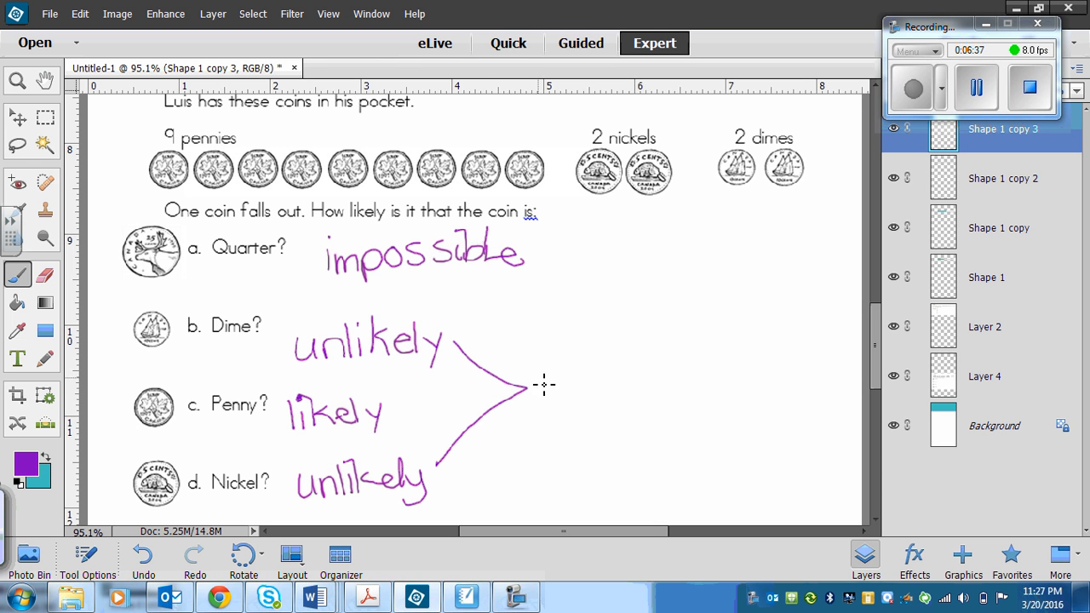
- Write 'equally likely' beside the bracket joining the Dime, Penny and Nickel answers
drag(537, 378, 583, 414)
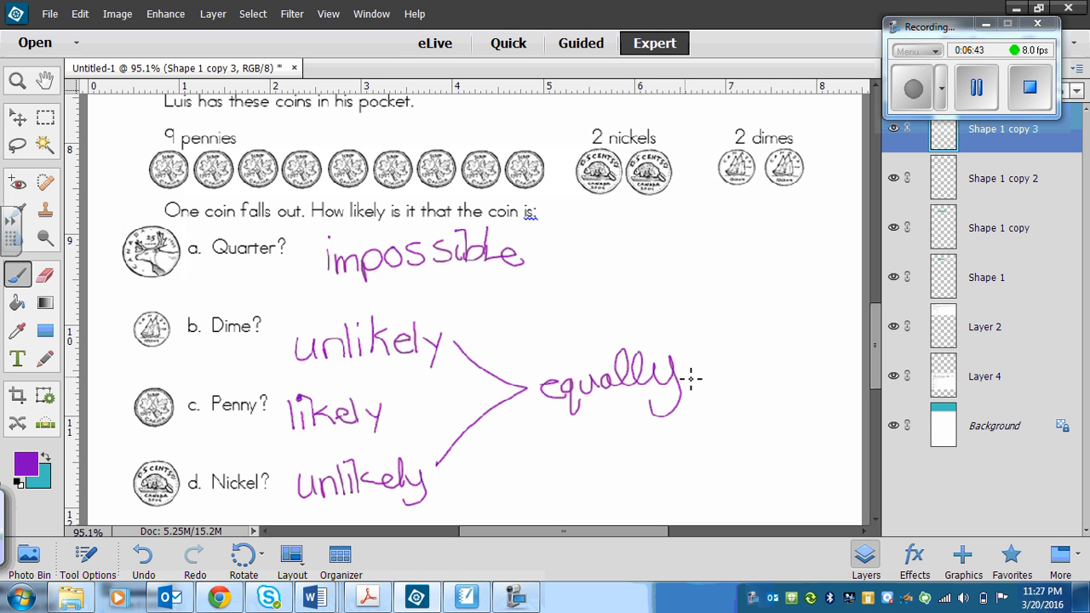
drag(702, 383, 746, 358)
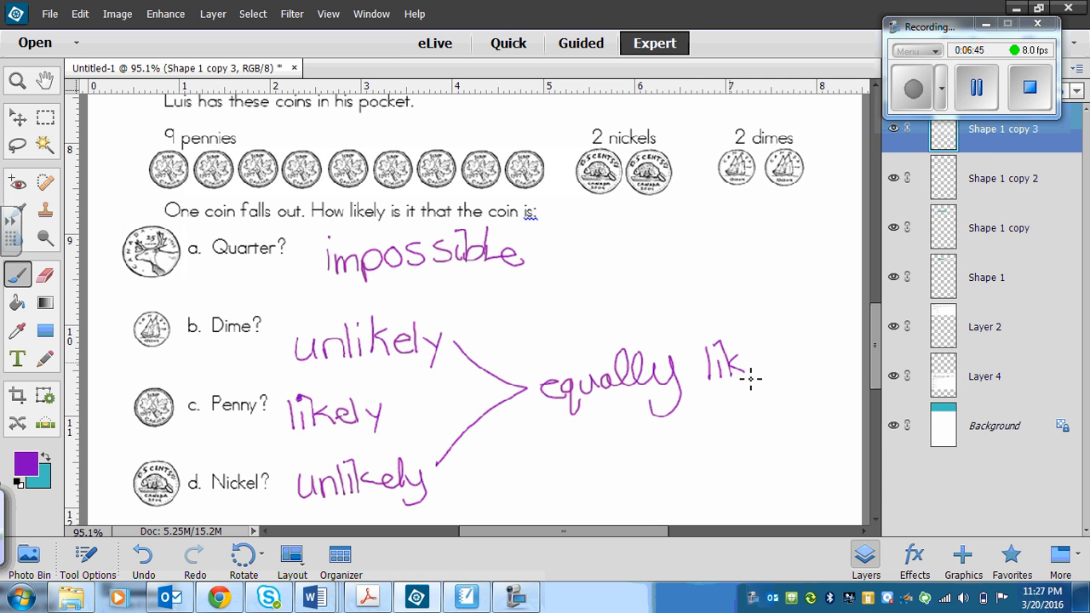
drag(746, 366, 770, 361)
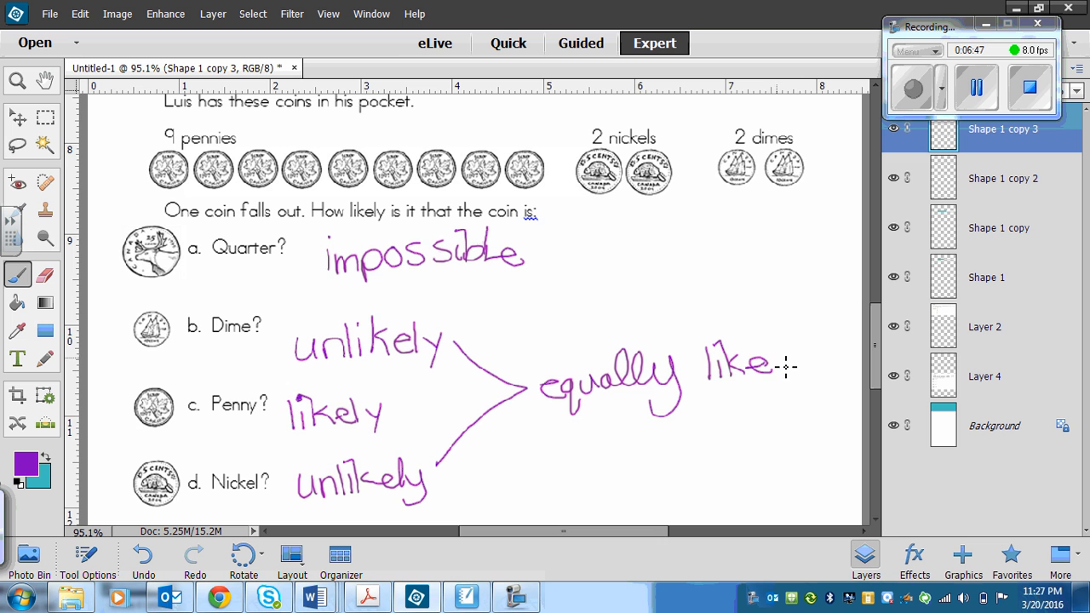
drag(775, 357, 797, 378)
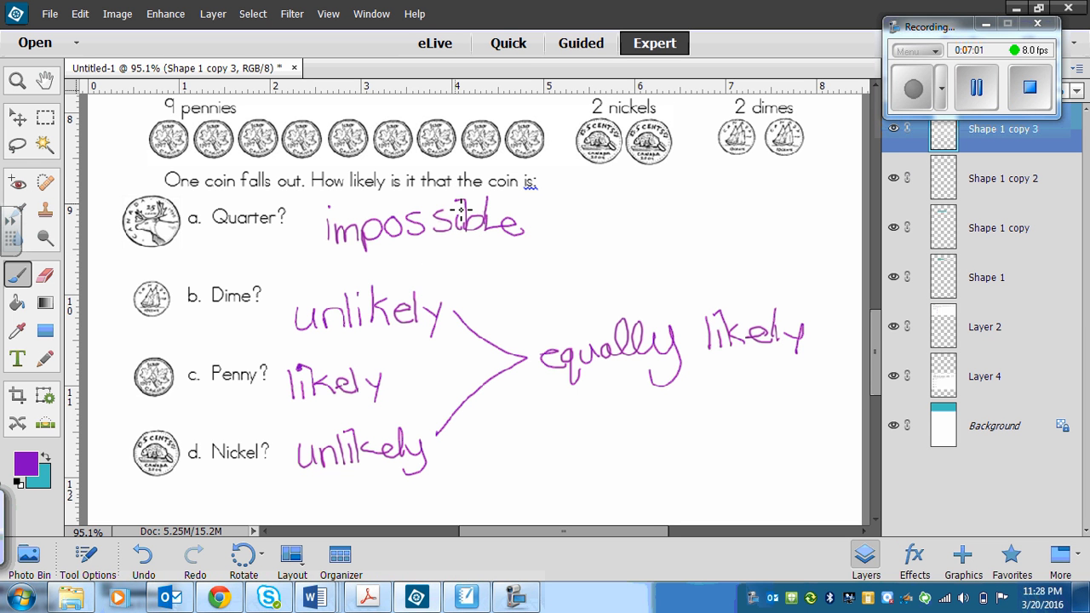
mouse_move(703, 404)
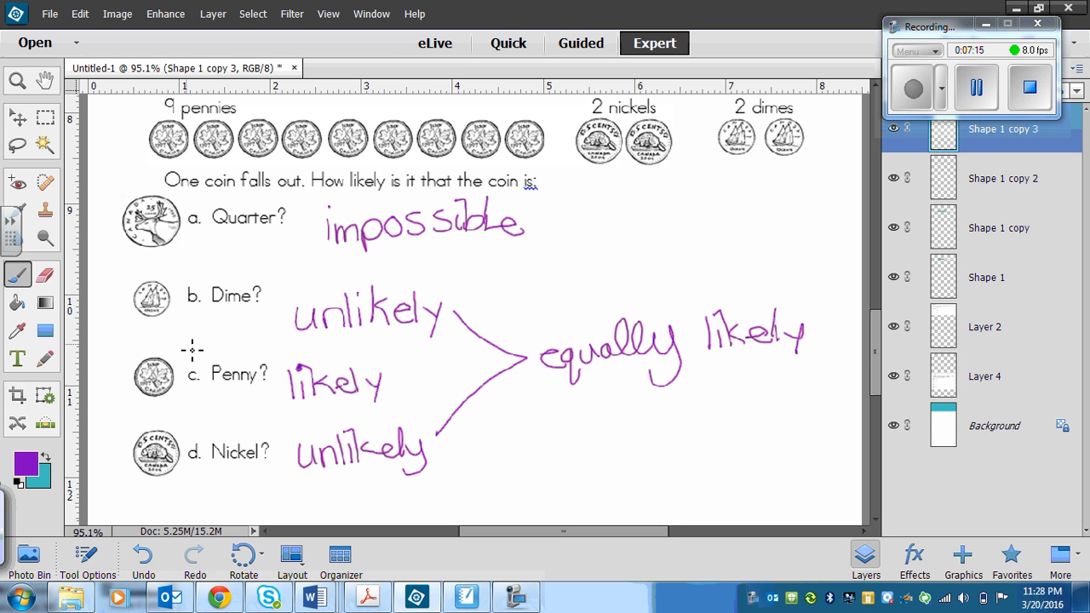
mouse_move(331, 433)
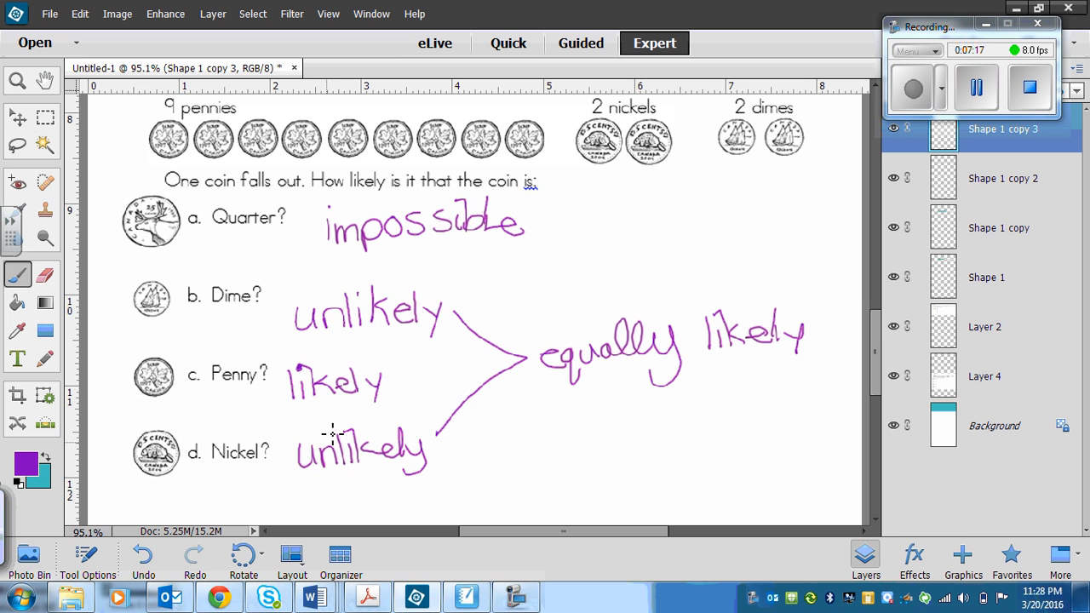